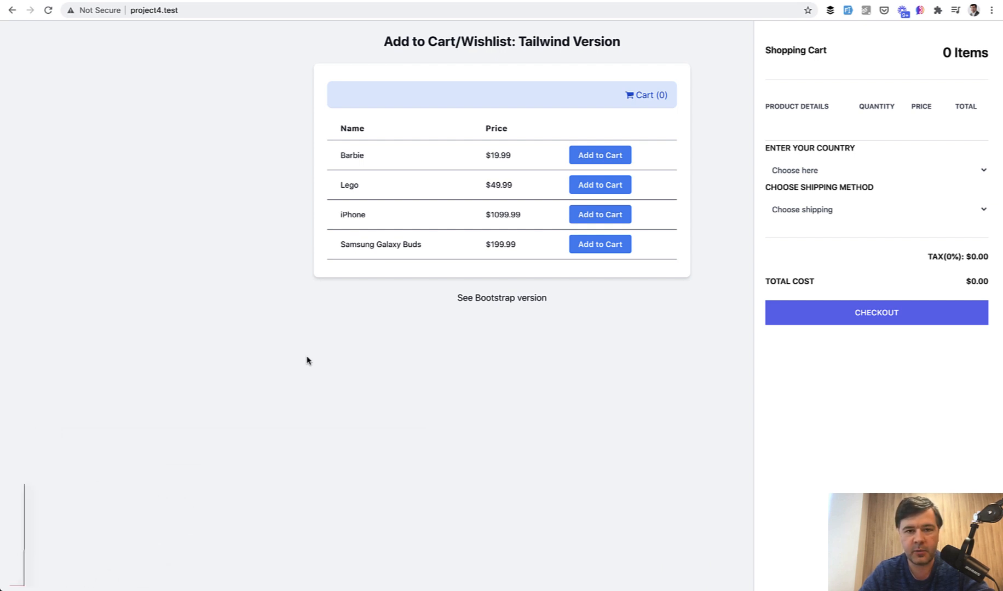
pyautogui.moveTo(567, 400)
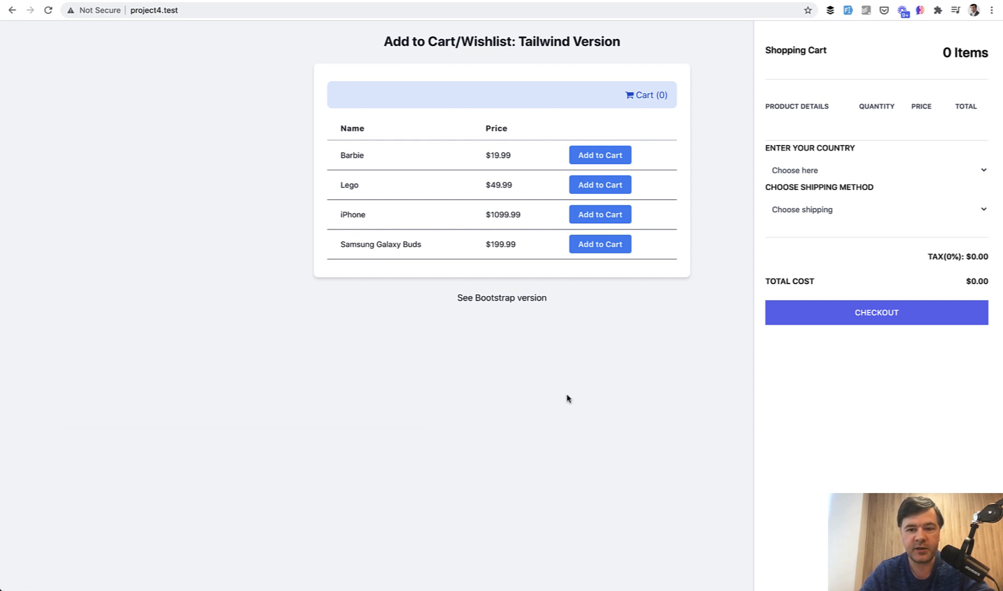
pyautogui.moveTo(599, 215)
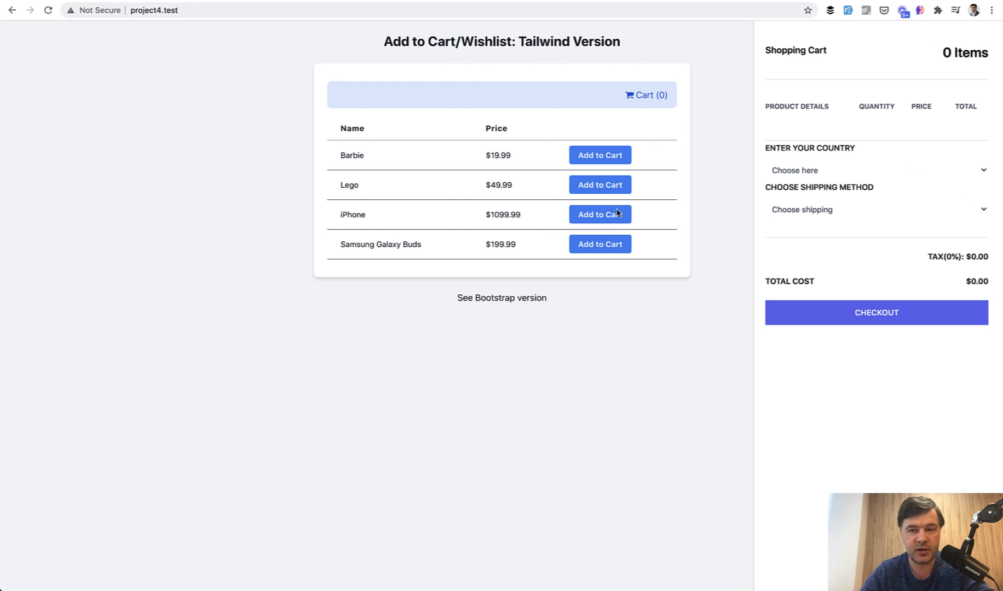
pyautogui.moveTo(543, 454)
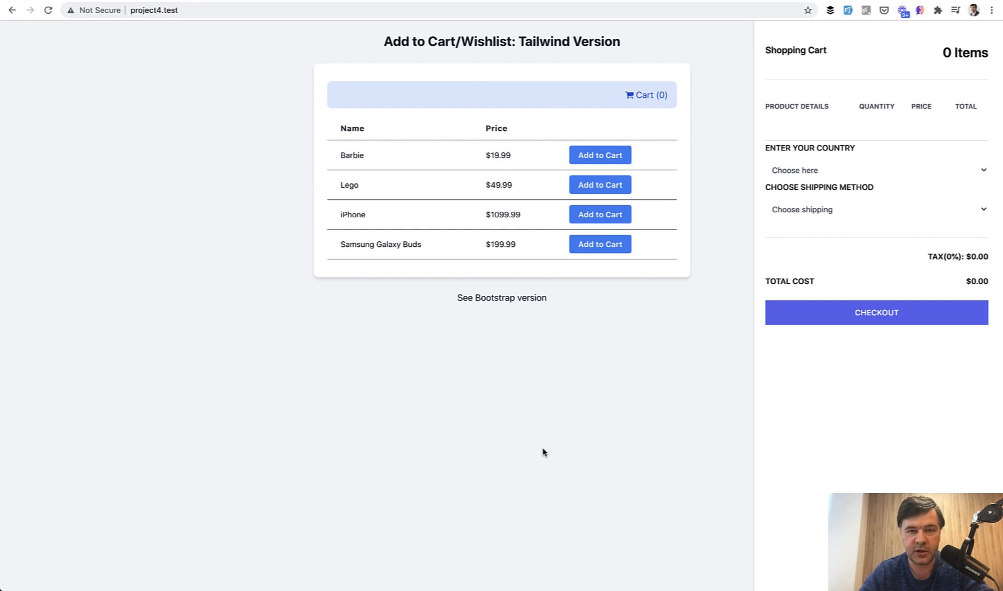
pyautogui.moveTo(639, 205)
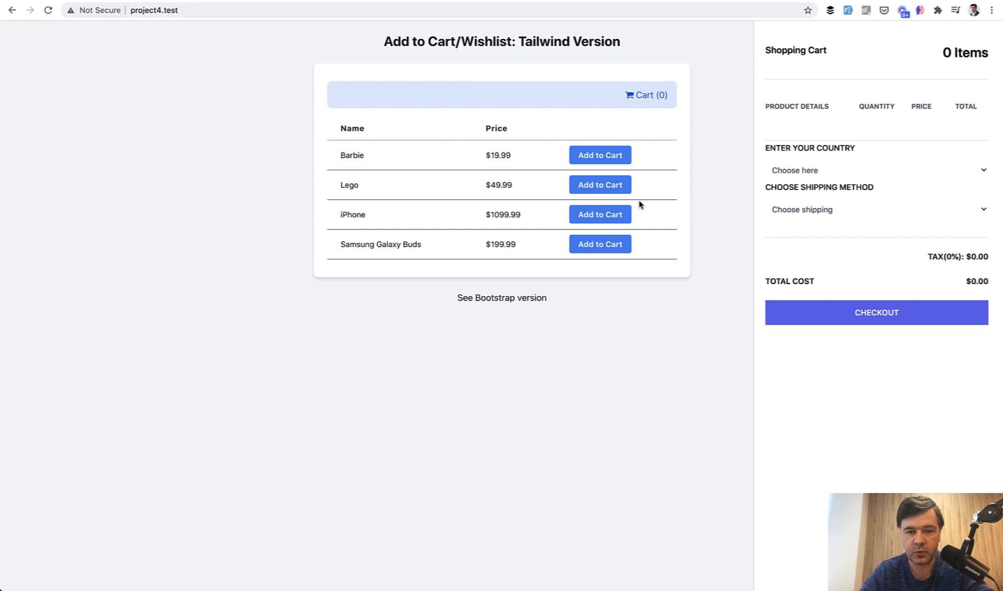
# - Add a Barbie to the cart and raise its quantity to 2
pyautogui.click(599, 155)
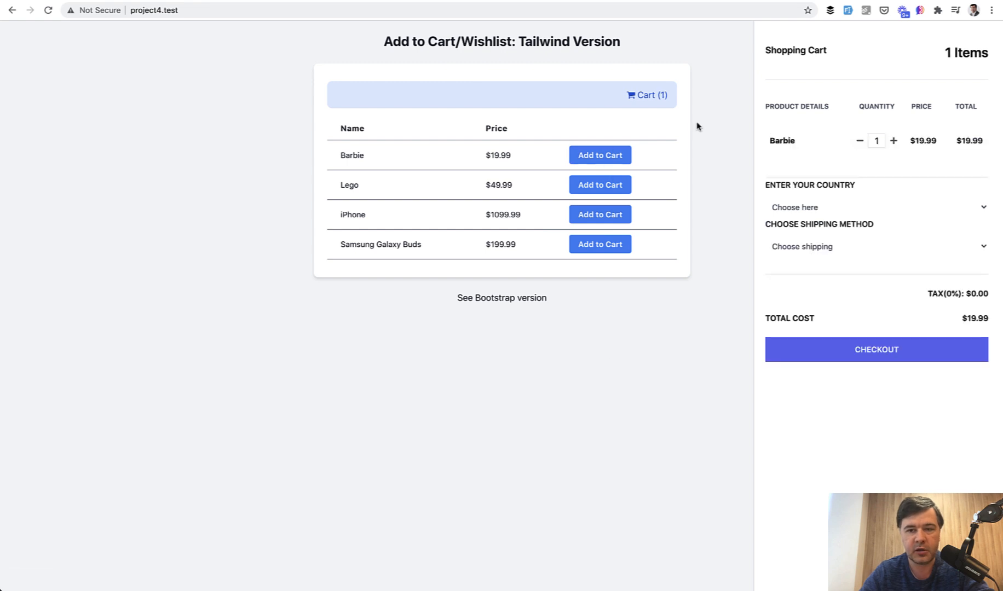
pyautogui.moveTo(614, 106)
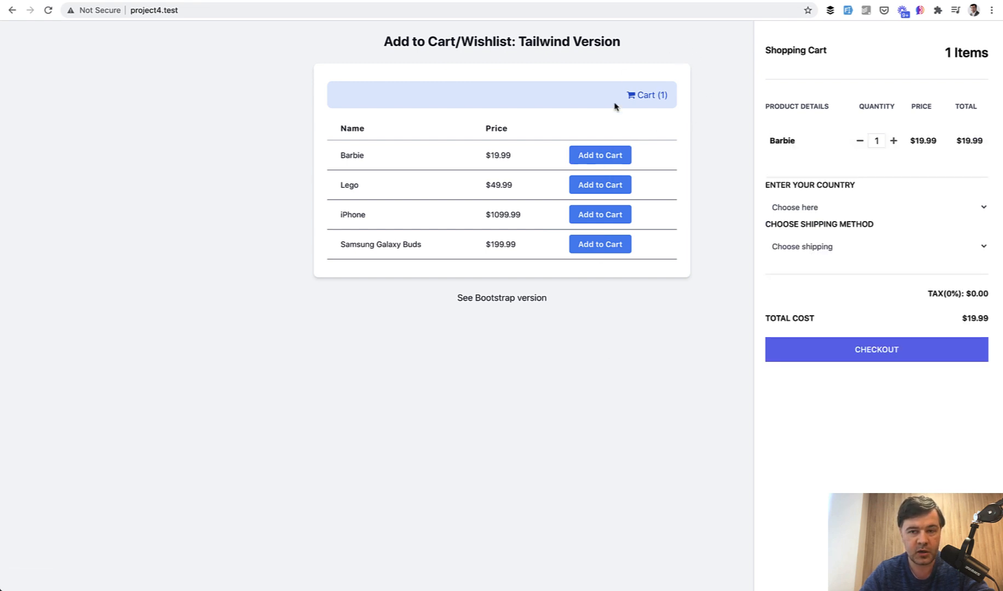
pyautogui.click(894, 141)
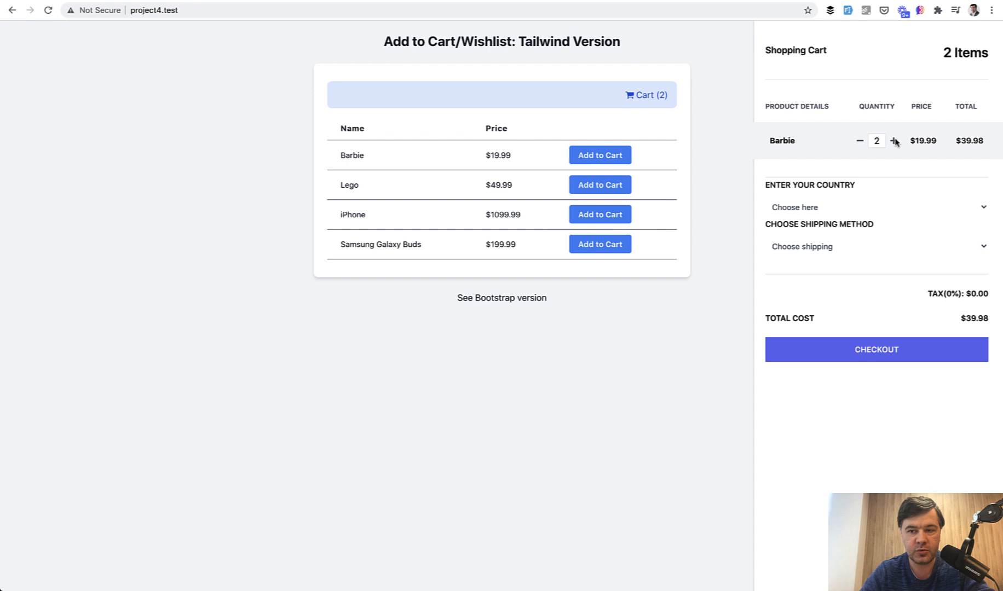
pyautogui.moveTo(614, 80)
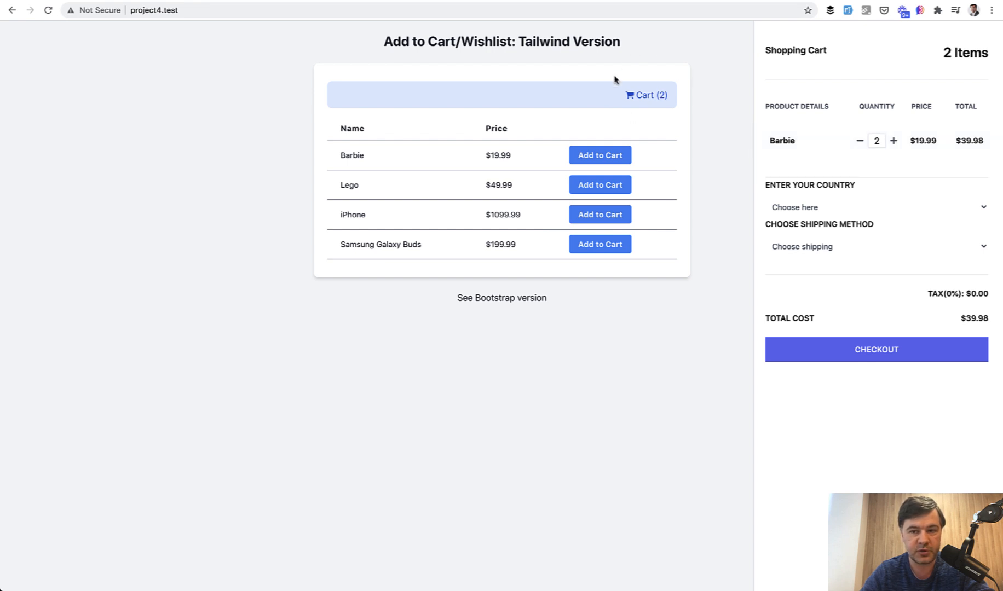
pyautogui.moveTo(868, 187)
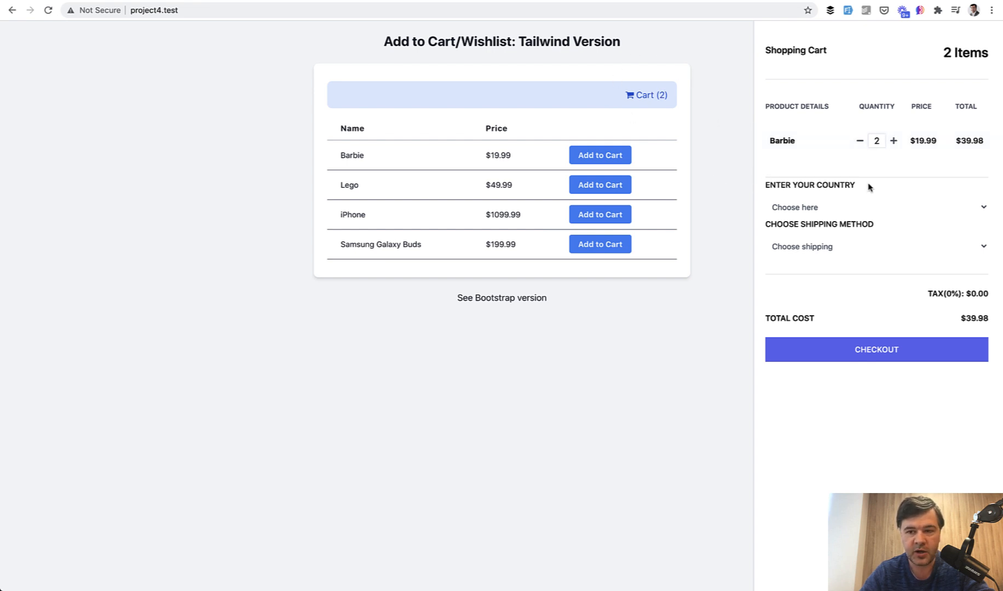
pyautogui.moveTo(854, 267)
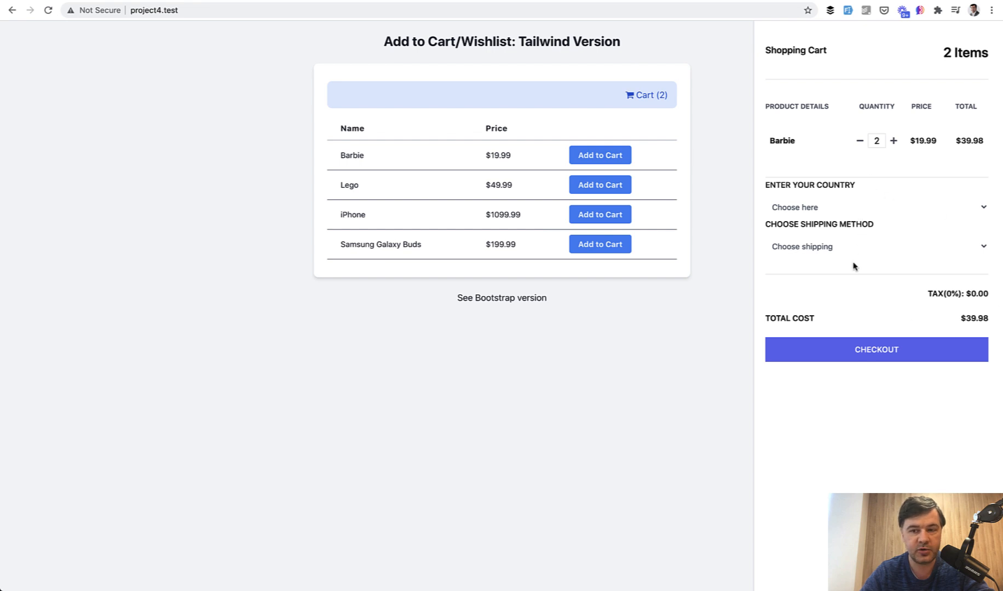
pyautogui.moveTo(837, 205)
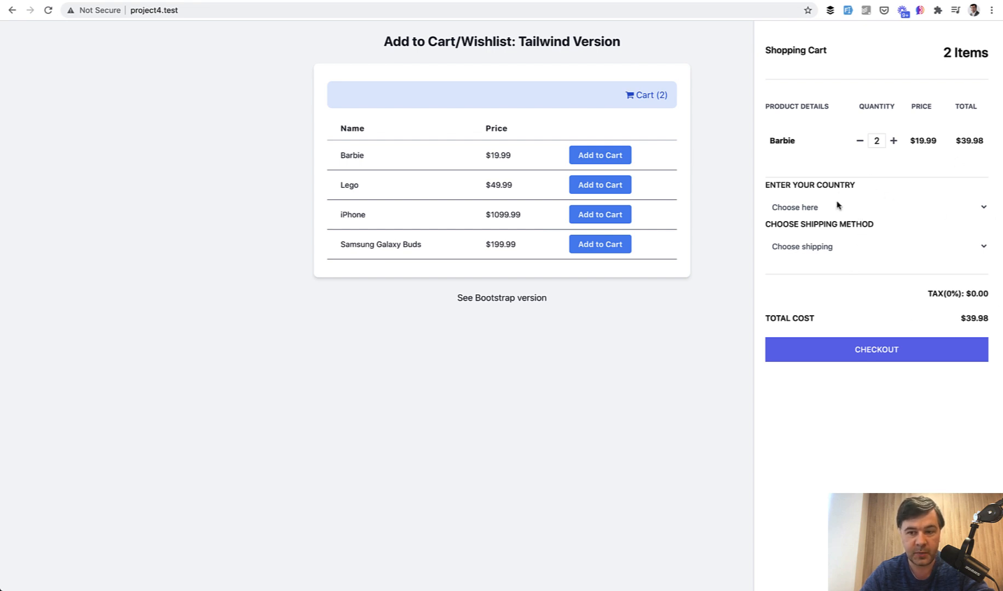
pyautogui.moveTo(791, 195)
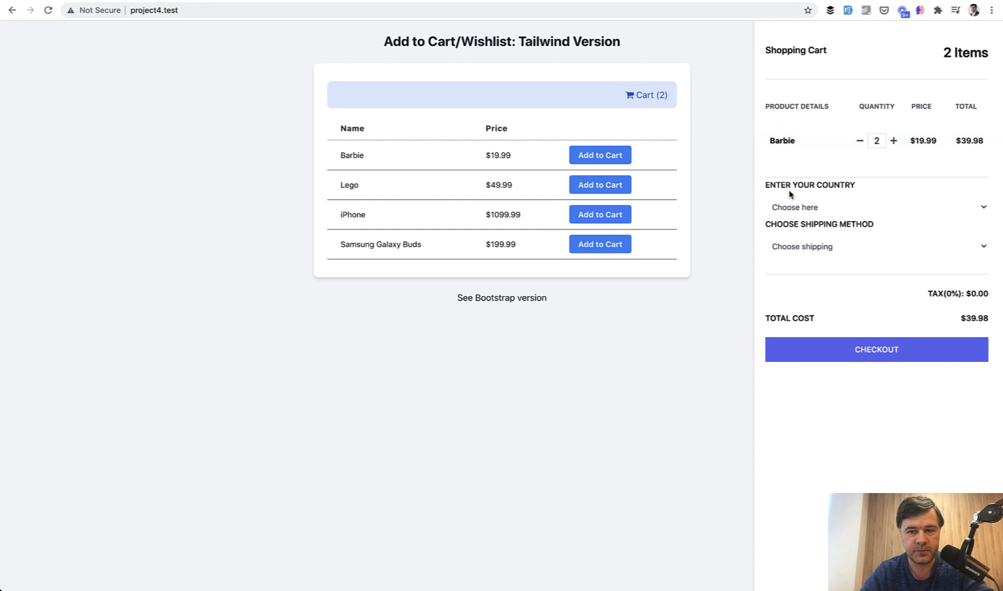
# - Pick Albania as the country, then change it to Cyprus
pyautogui.click(875, 207)
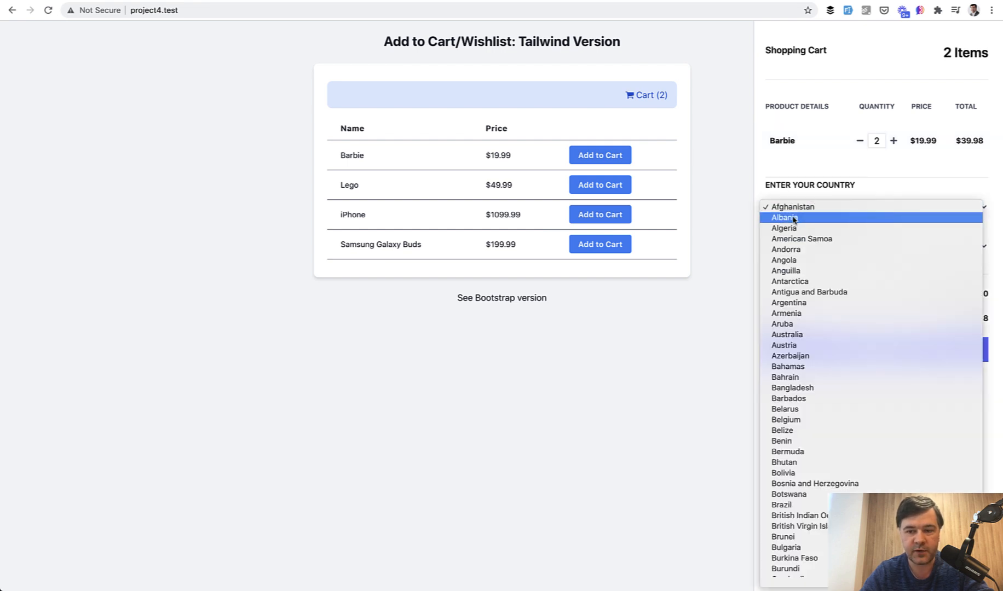
pyautogui.click(784, 217)
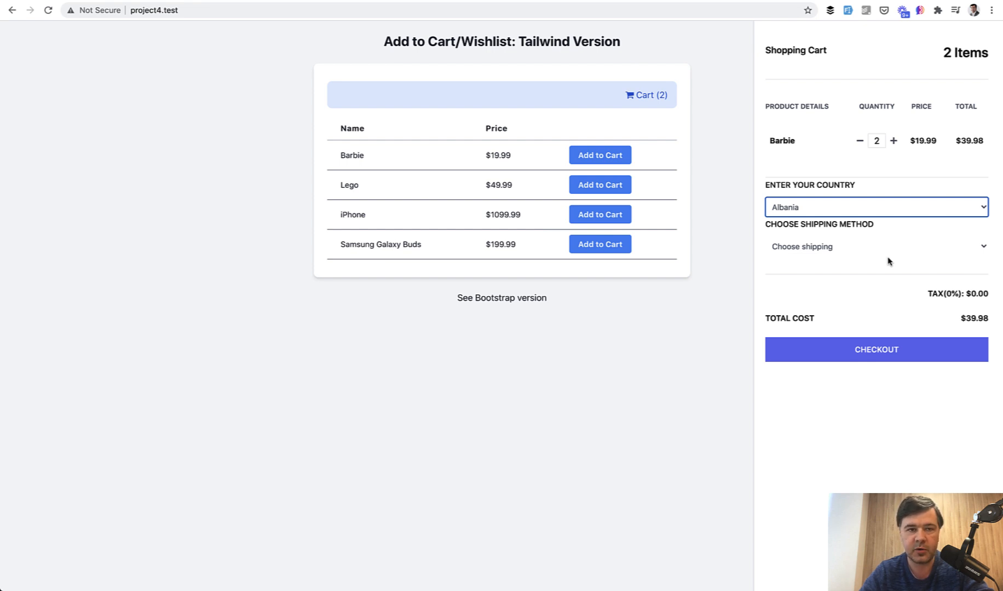
pyautogui.moveTo(874, 261)
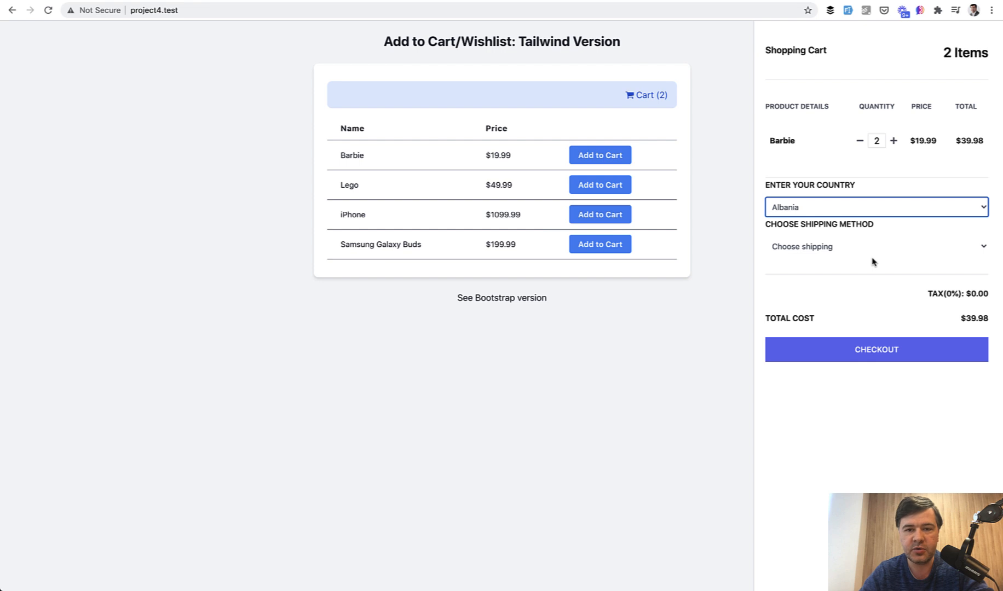
pyautogui.moveTo(905, 276)
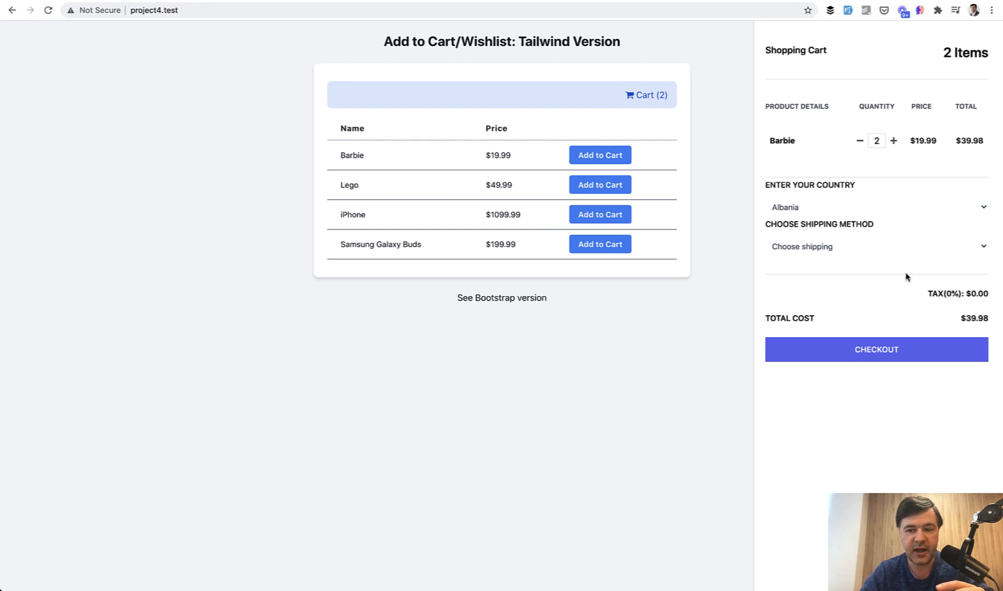
pyautogui.click(875, 207)
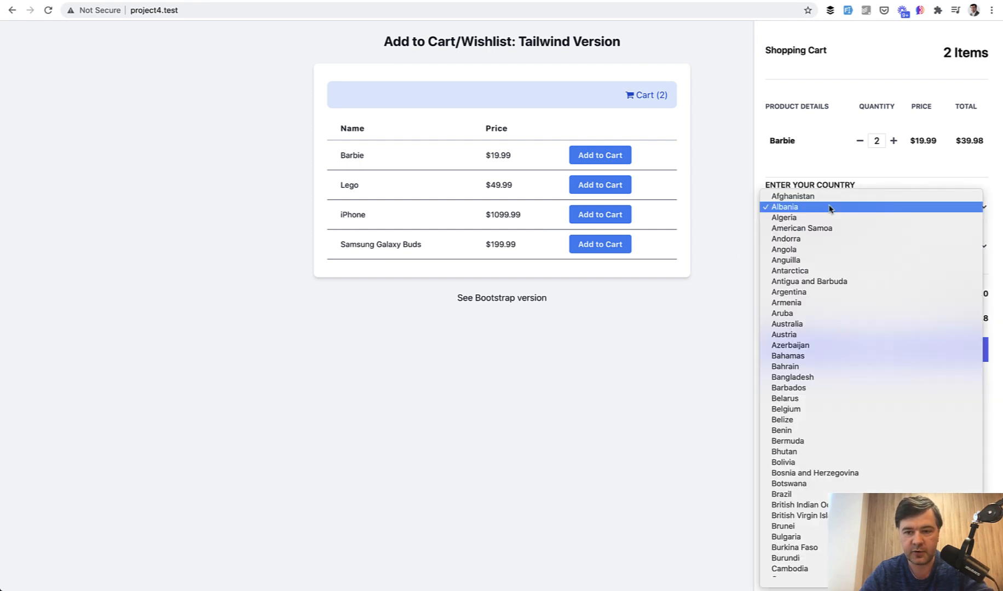
pyautogui.scroll(-3)
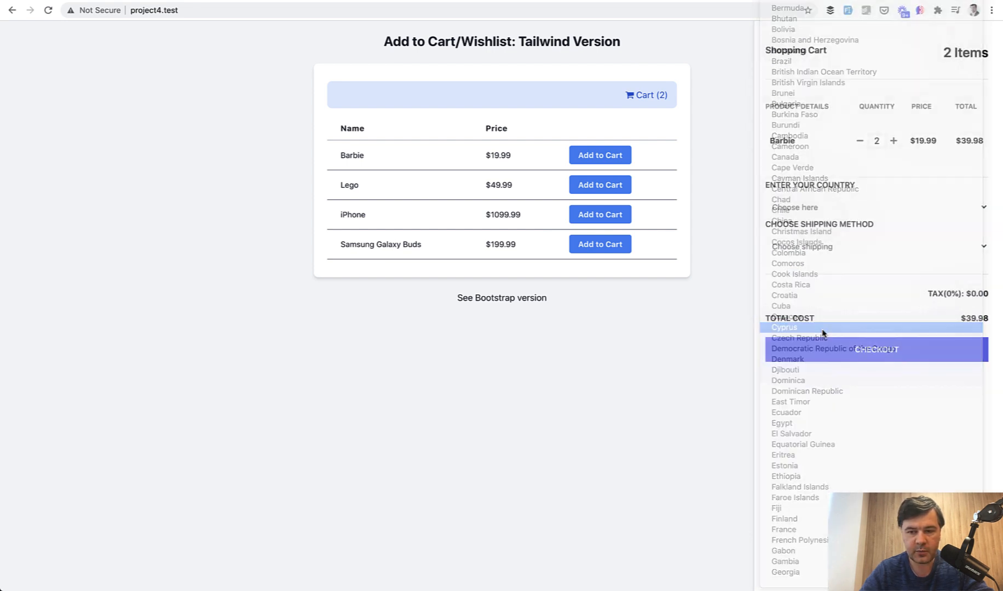
pyautogui.click(783, 327)
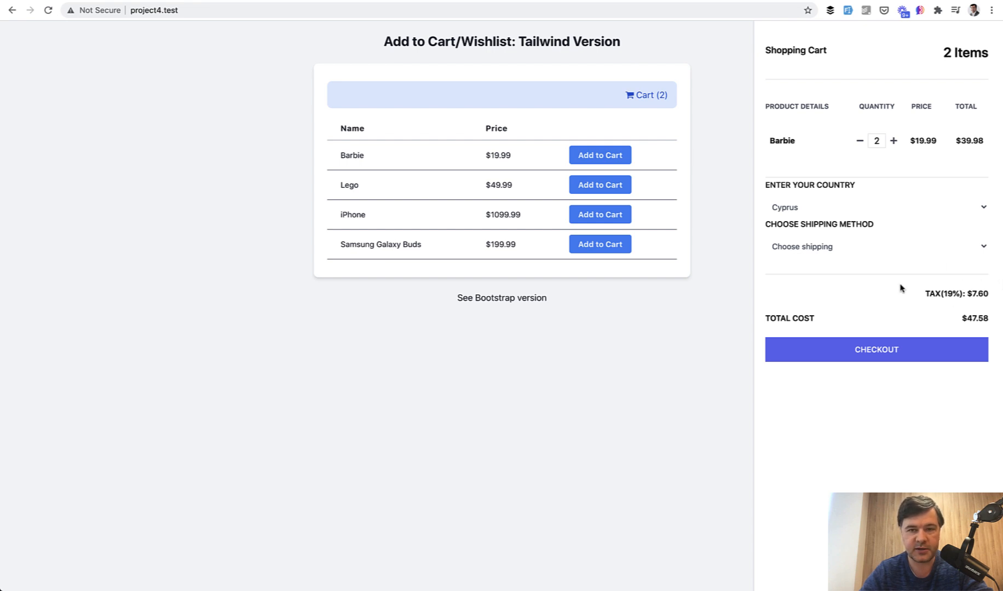
pyautogui.moveTo(835, 248)
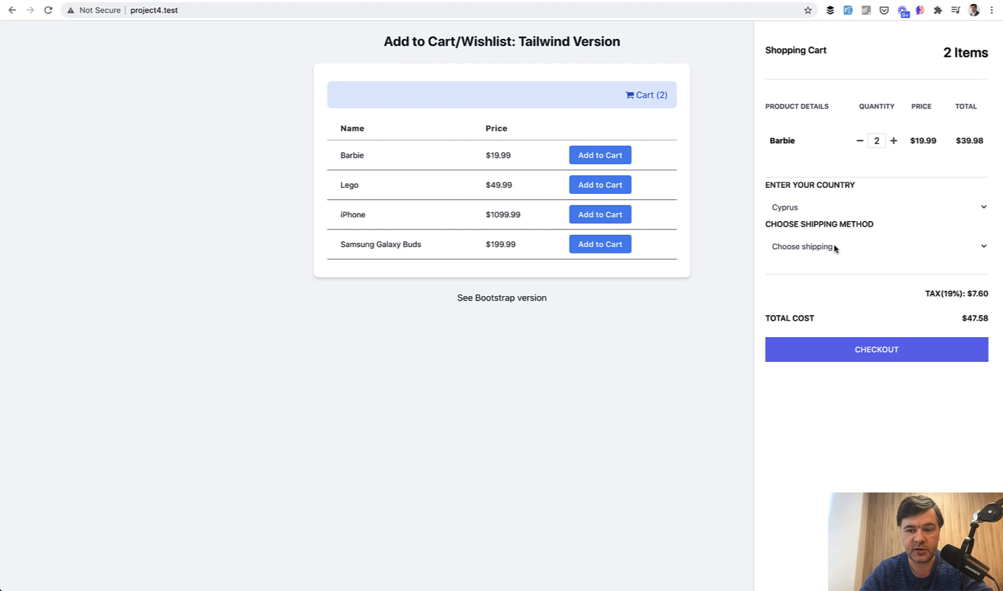
# - Select Fast shipping (+$10.00) as the shipping method
pyautogui.click(871, 246)
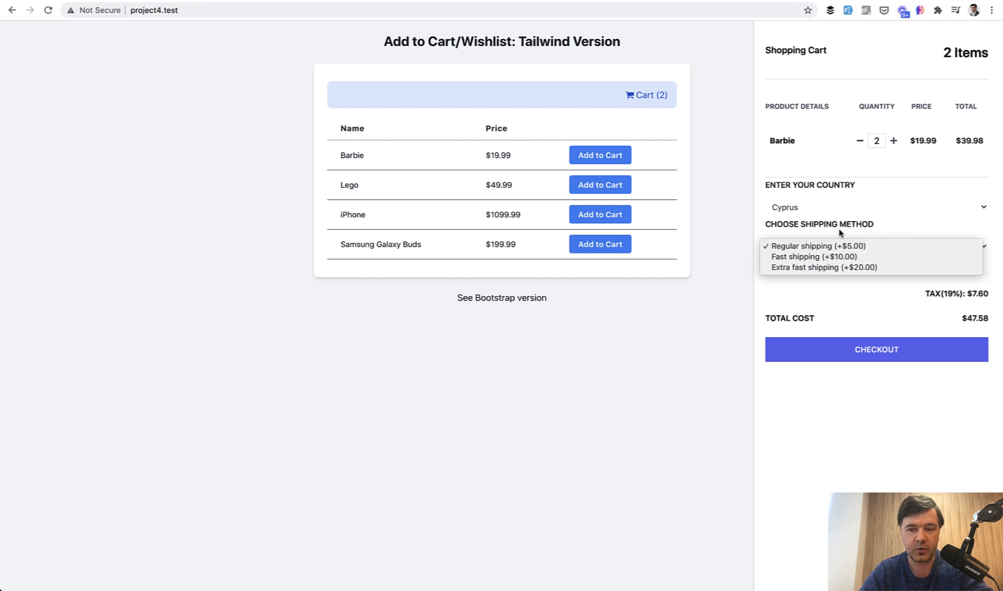
pyautogui.click(811, 257)
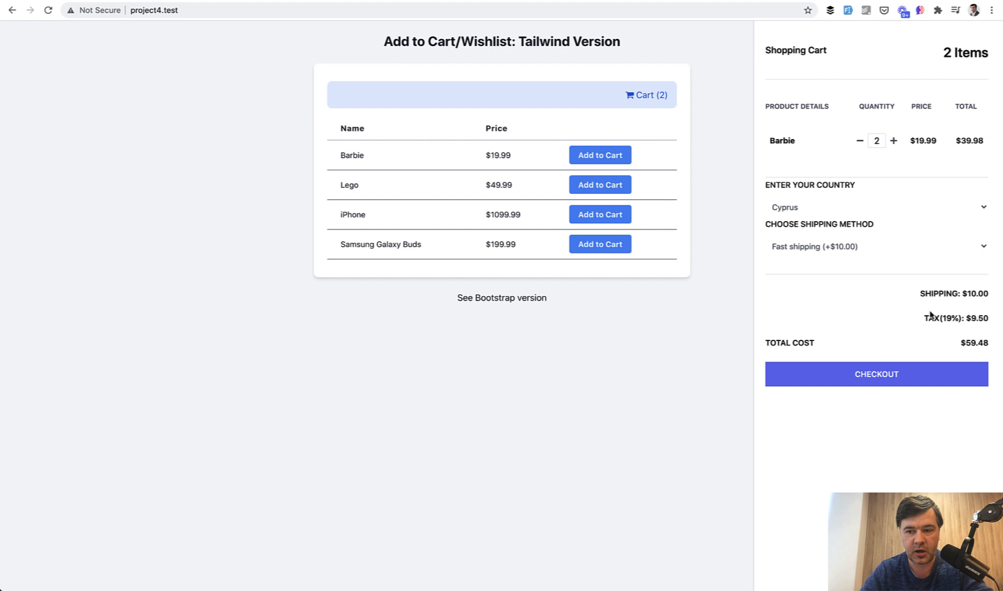
pyautogui.moveTo(878, 310)
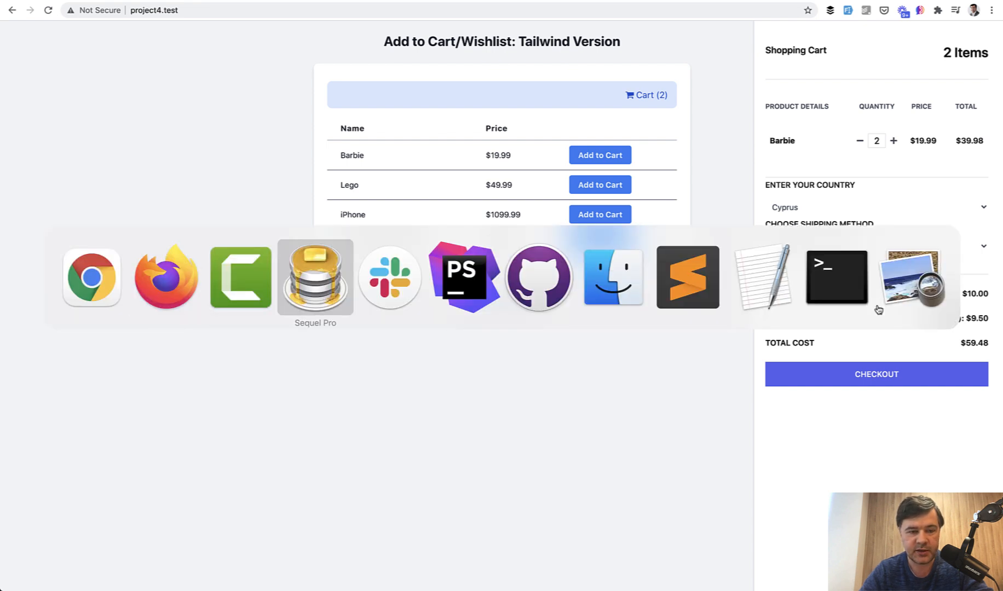
# - Refresh the project4 carts table in Sequel Pro to check saved rows
pyautogui.click(315, 277)
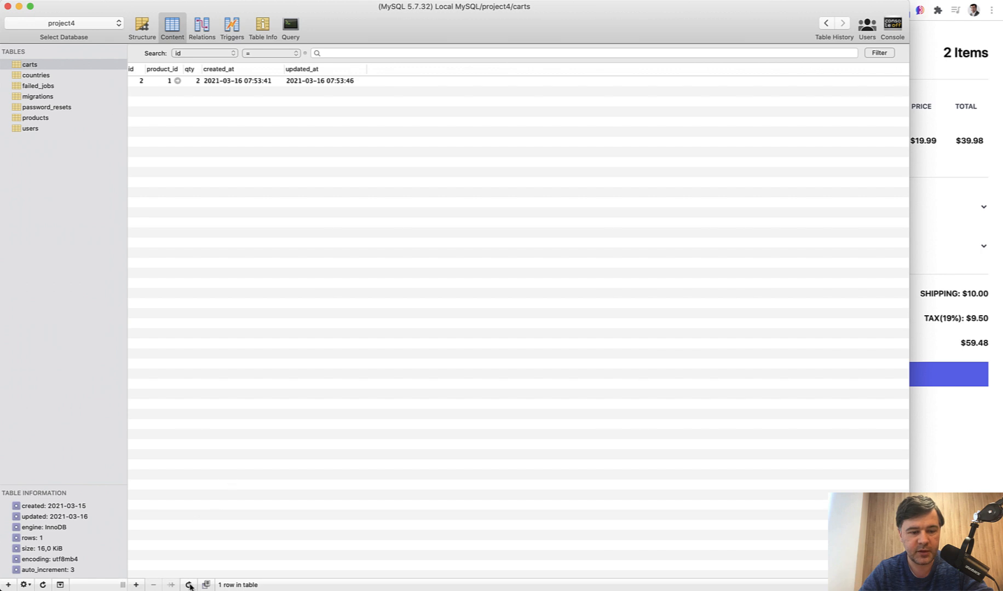
pyautogui.moveTo(343, 99)
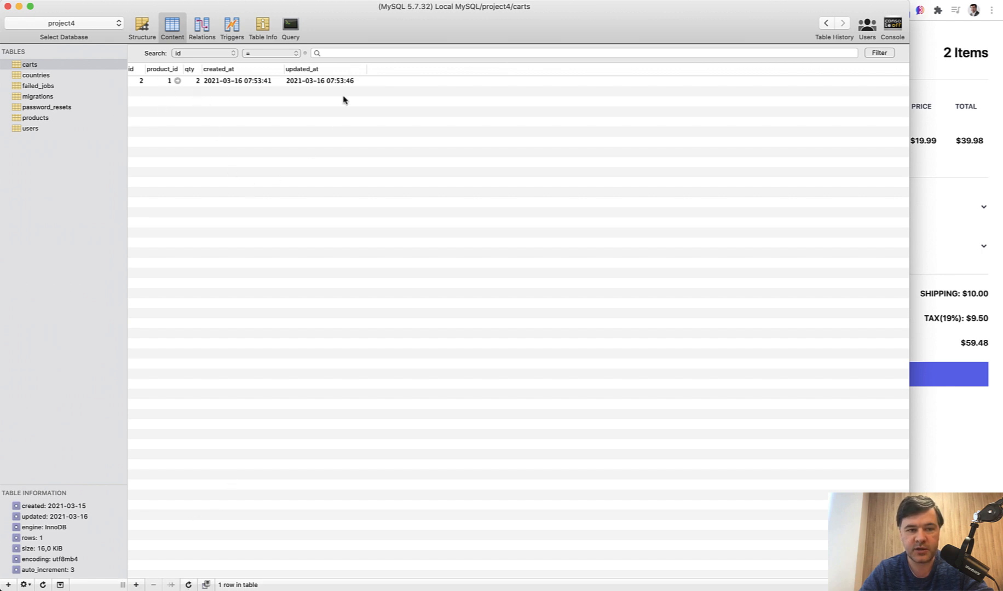
pyautogui.moveTo(239, 187)
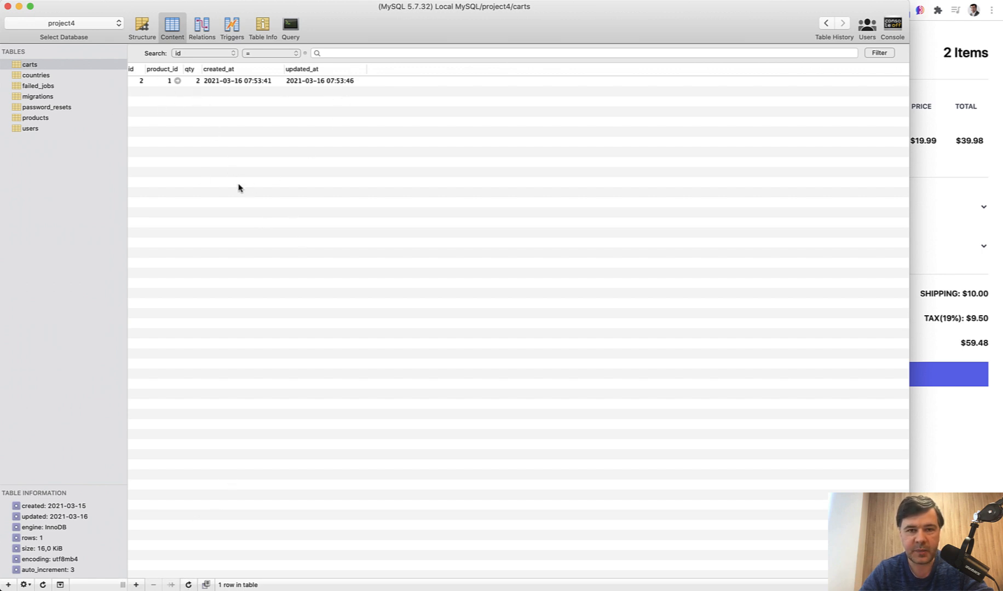
pyautogui.moveTo(290, 162)
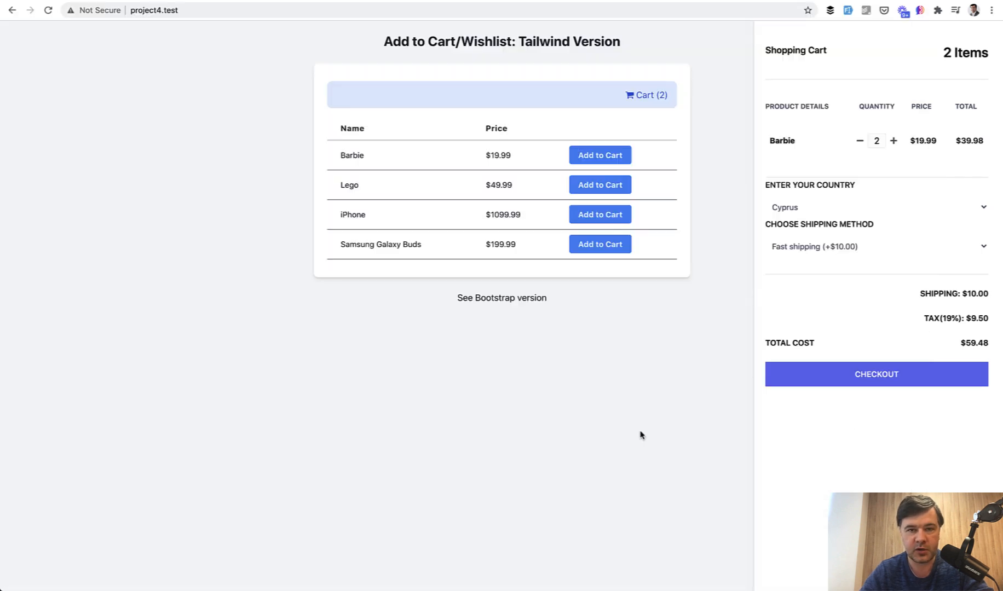
pyautogui.moveTo(541, 440)
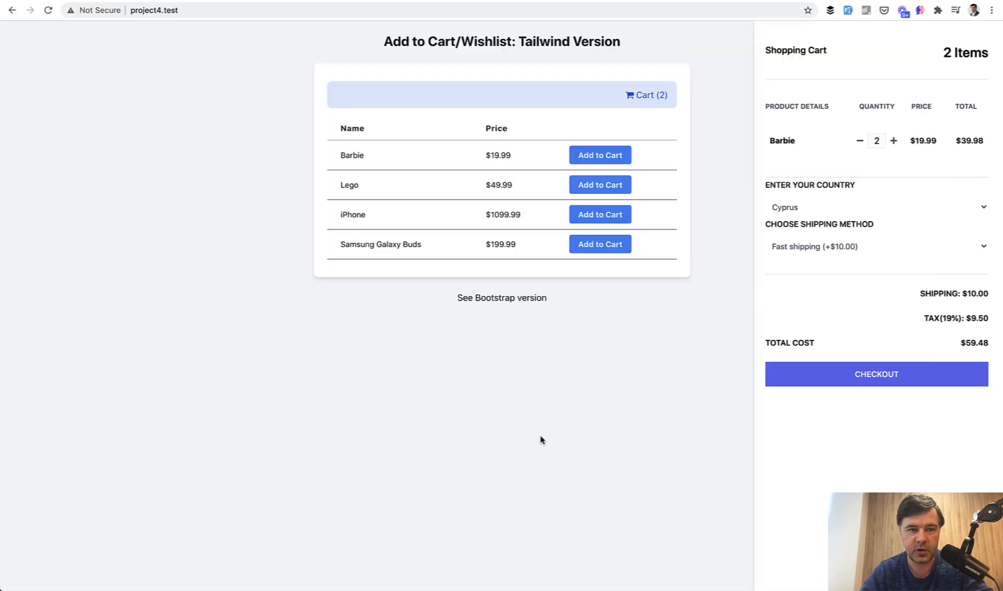
pyautogui.moveTo(532, 440)
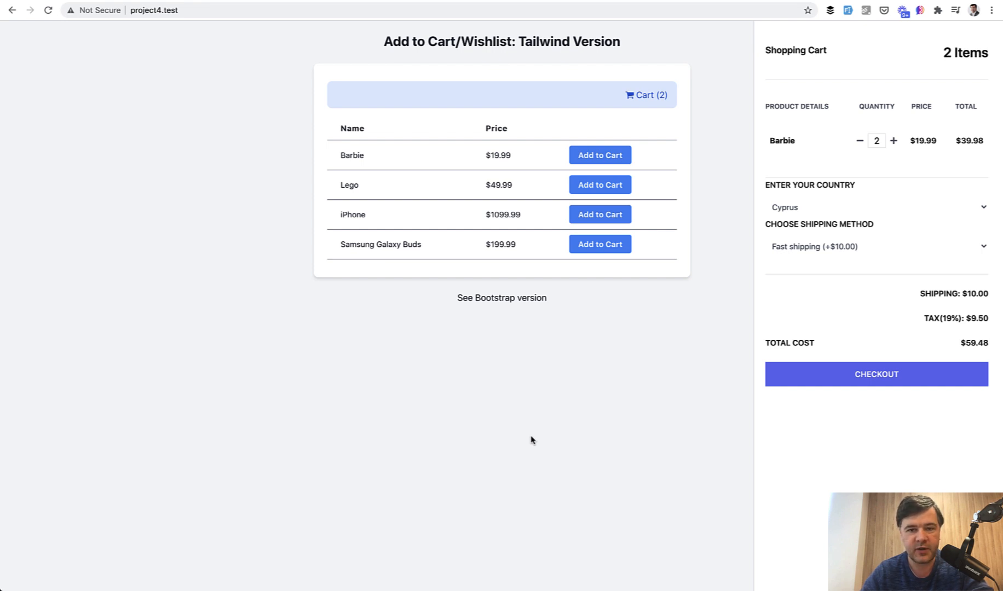
pyautogui.moveTo(418, 365)
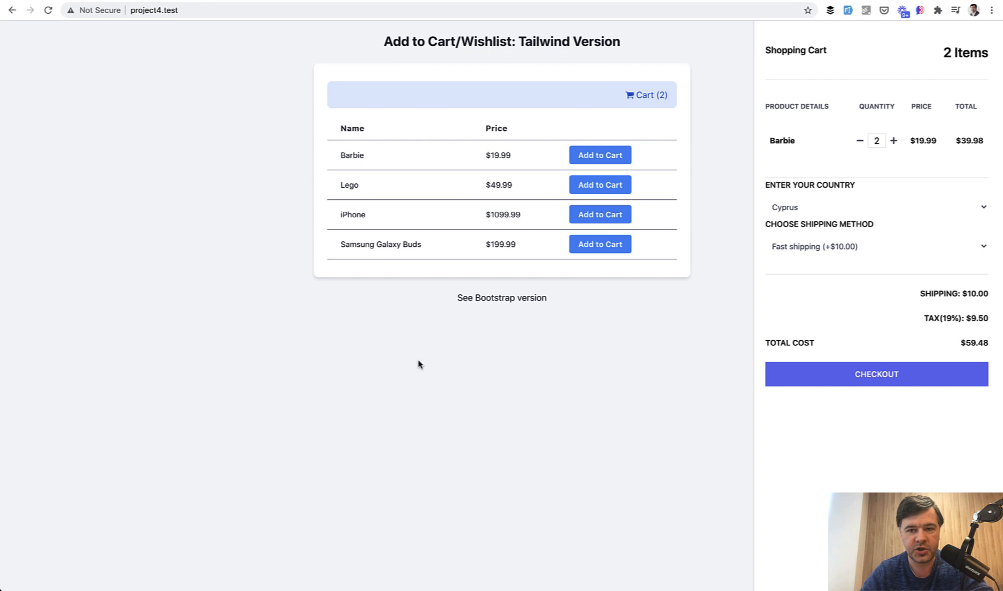
pyautogui.moveTo(528, 475)
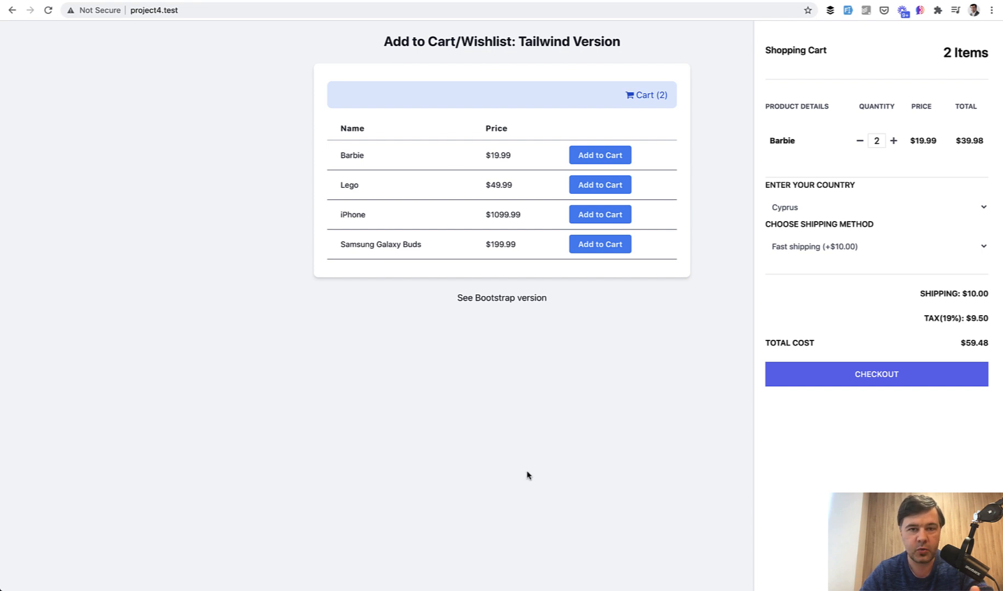
pyautogui.moveTo(541, 465)
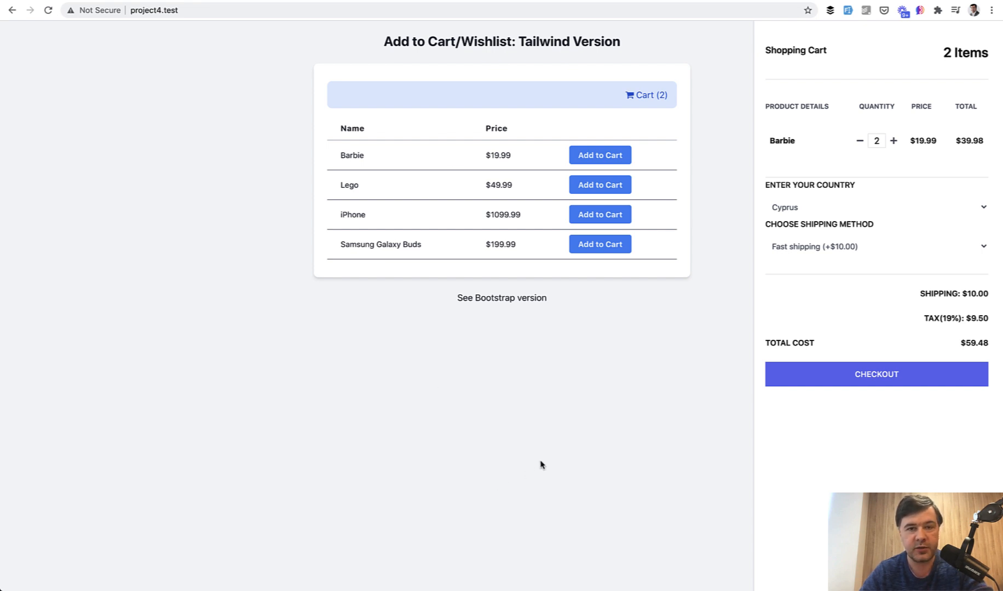
pyautogui.moveTo(725, 140)
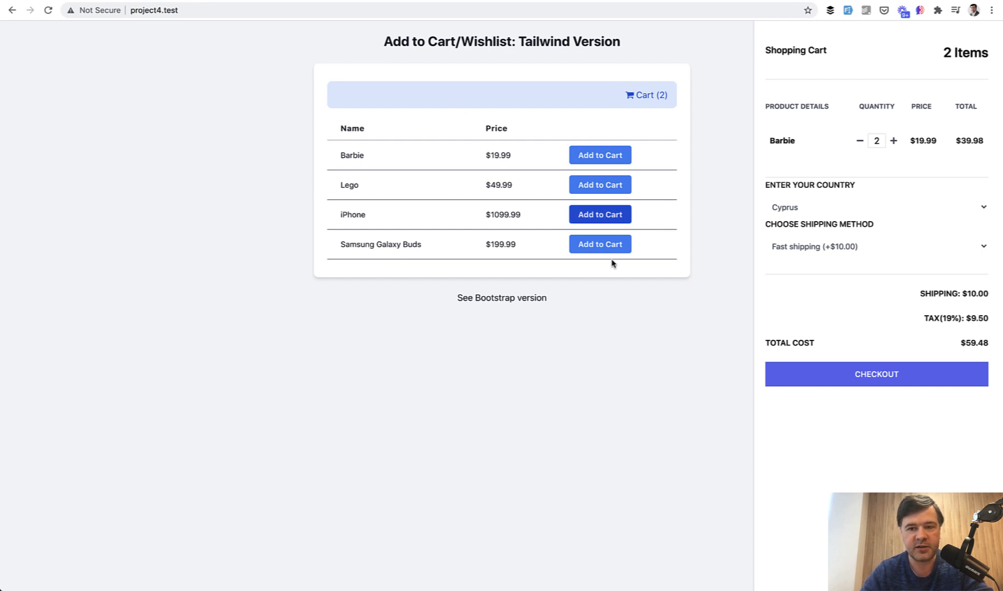
pyautogui.moveTo(561, 401)
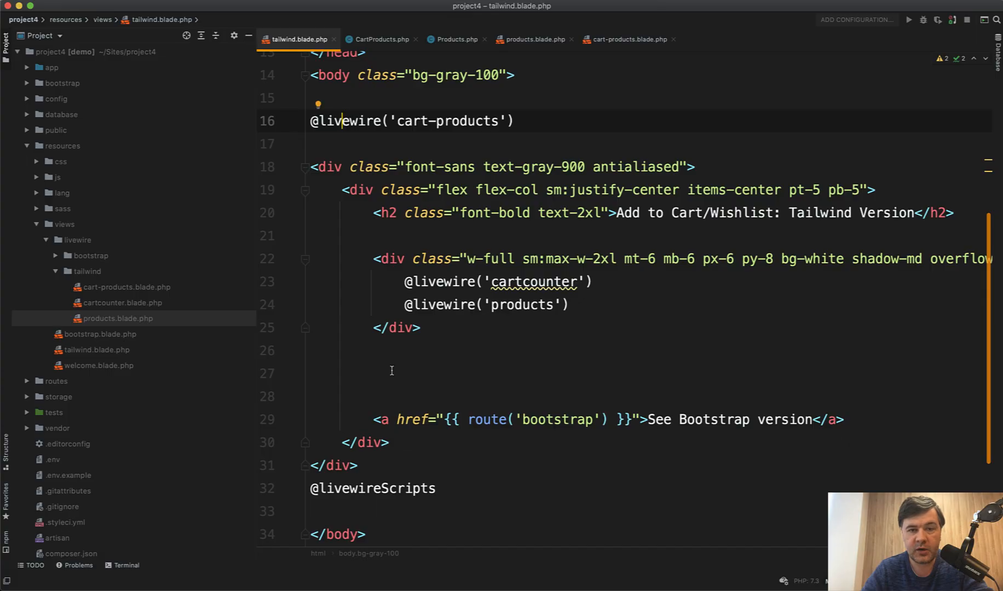
pyautogui.moveTo(470, 251)
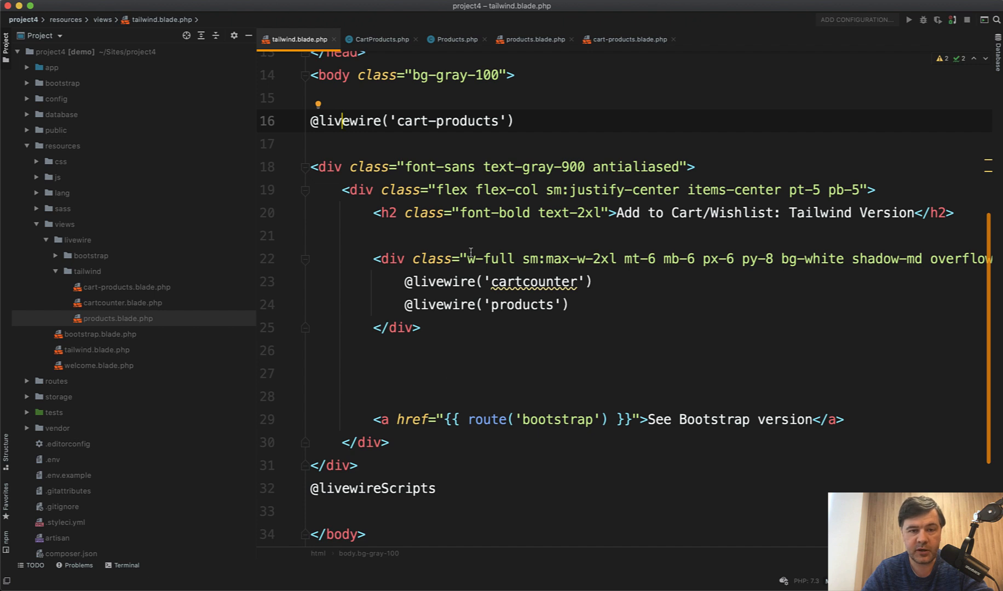
# - Review the Livewire includes in tailwind.blade.php, then view products.blade.php
pyautogui.click(419, 121)
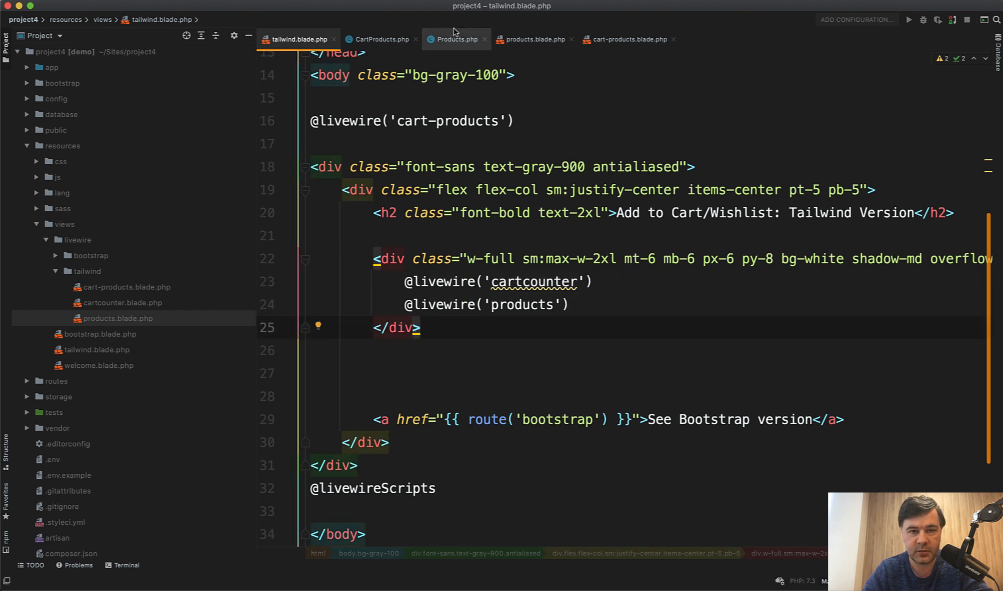
pyautogui.click(532, 39)
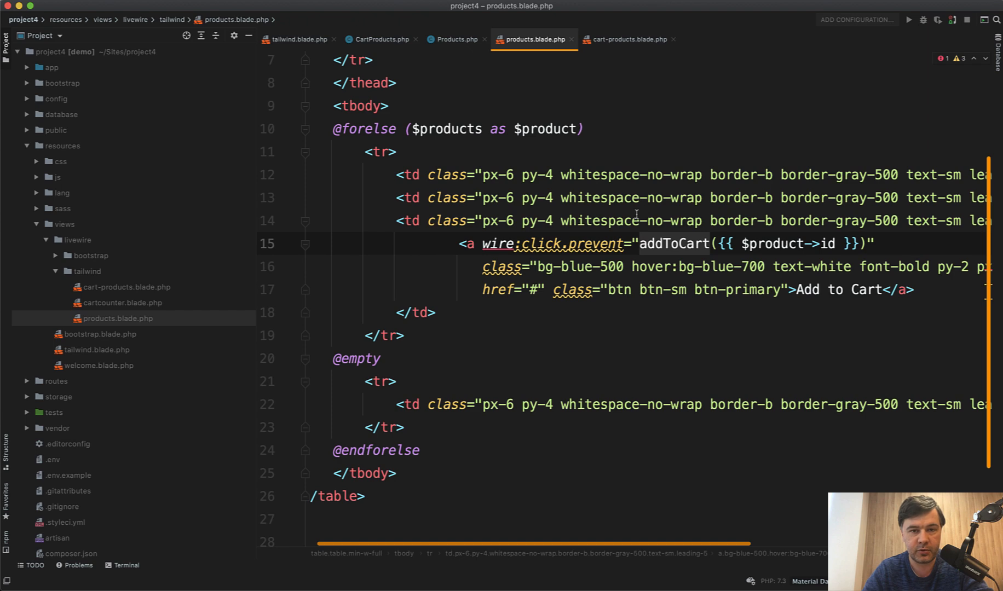
# - Inspect addToCart in Products.php and its emit documentation, then list component classes
pyautogui.click(455, 39)
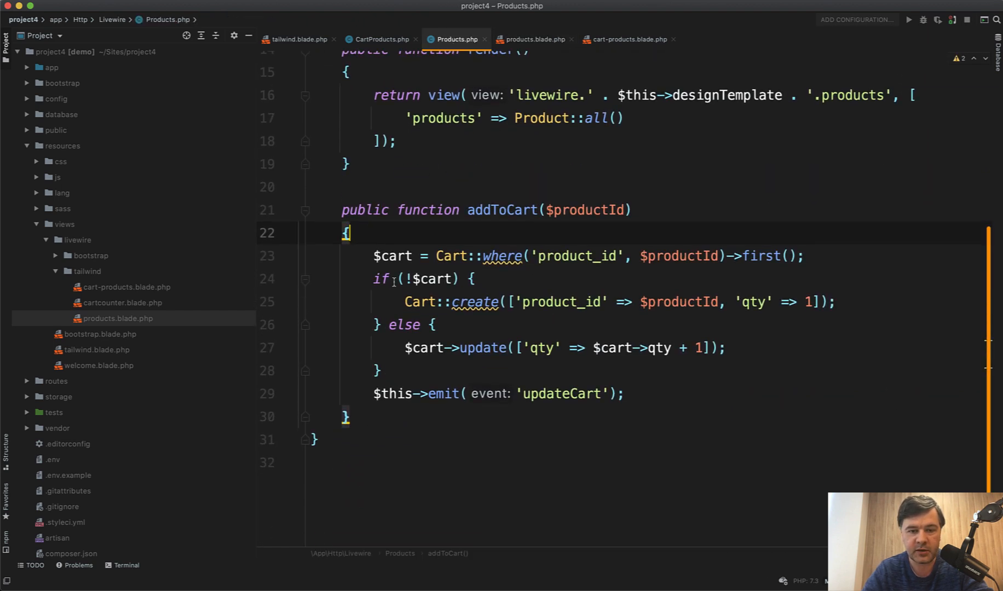
pyautogui.click(448, 255)
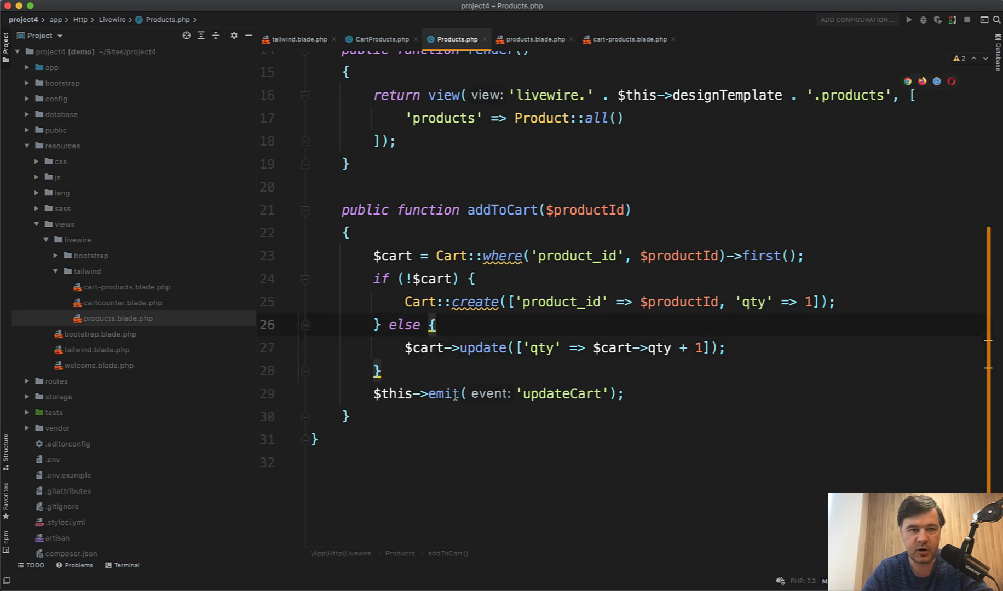
pyautogui.moveTo(440, 394)
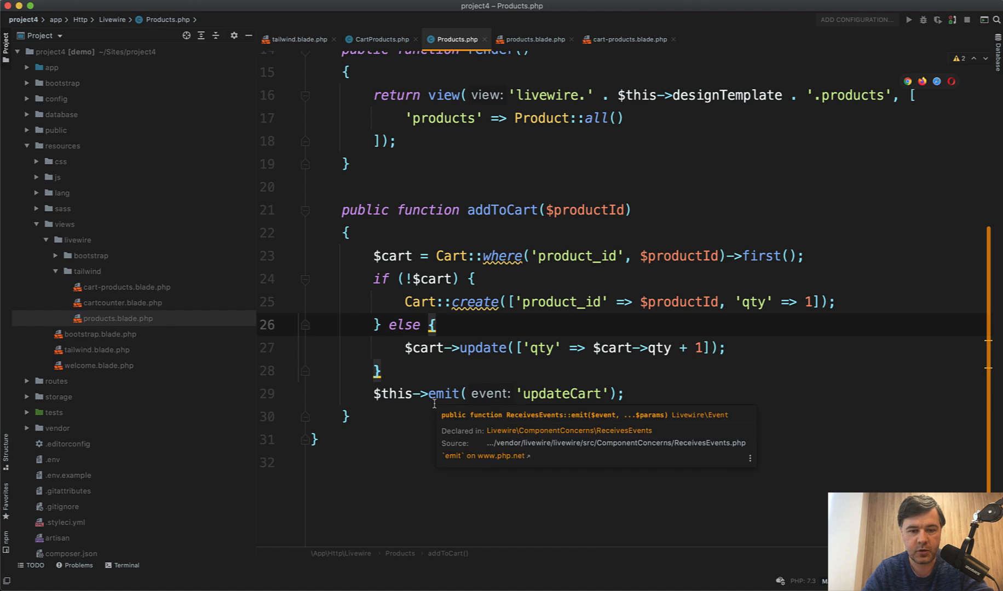
pyautogui.click(537, 394)
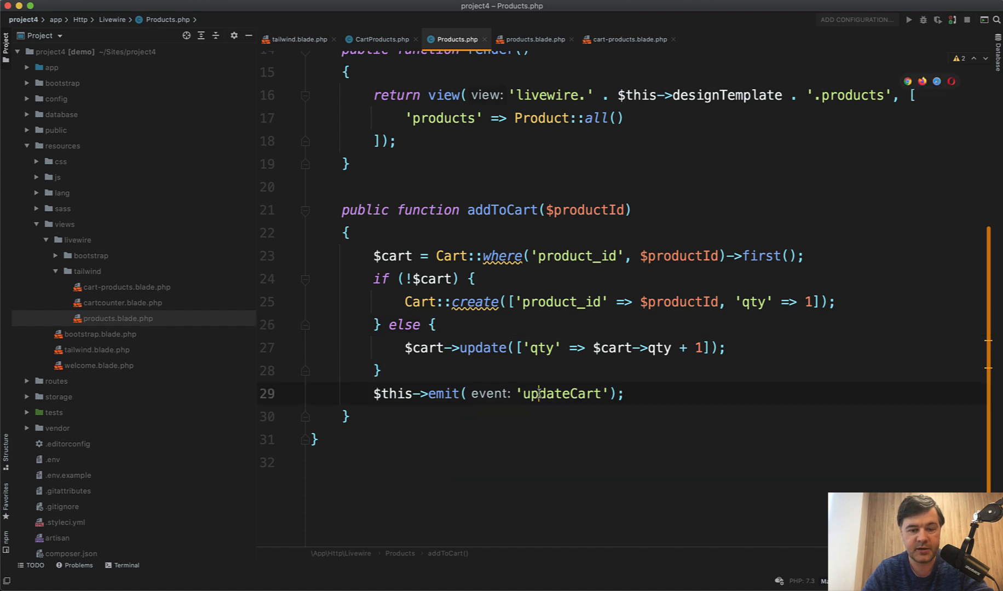
pyautogui.click(378, 370)
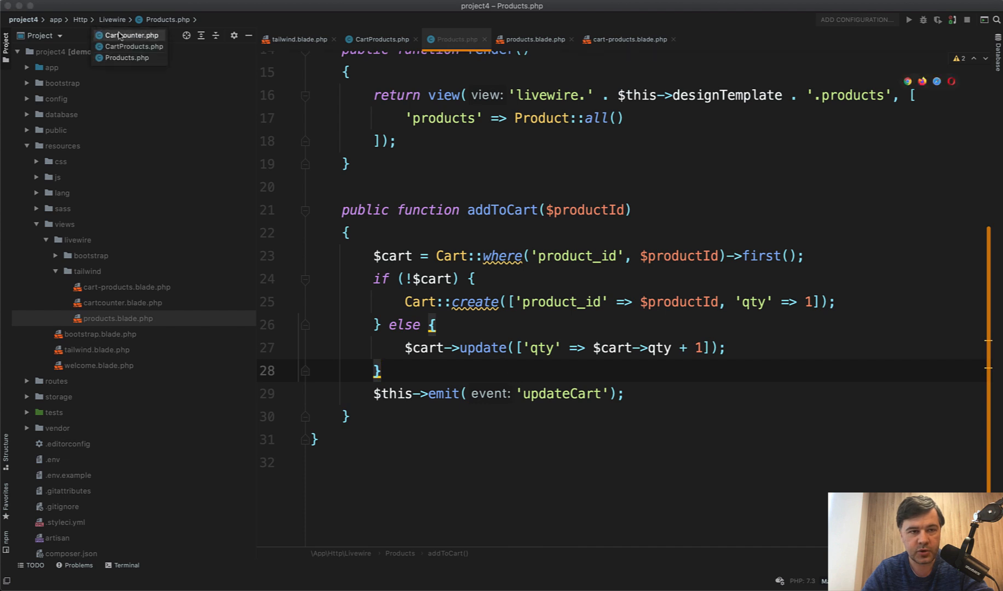
# - Open Cartcounter.php, then the products and cartcounter Blade views
pyautogui.click(132, 35)
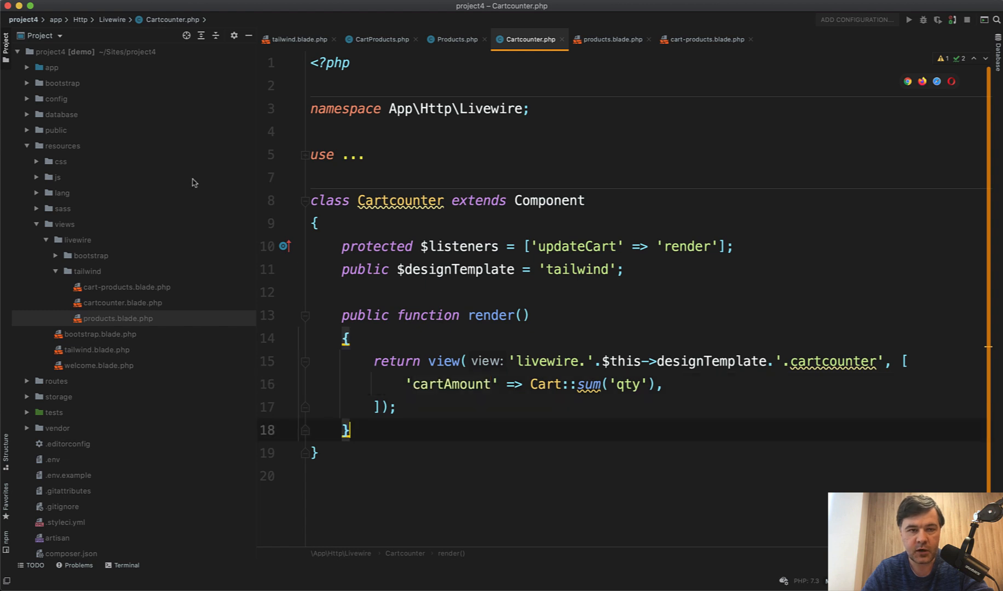
pyautogui.moveTo(610, 39)
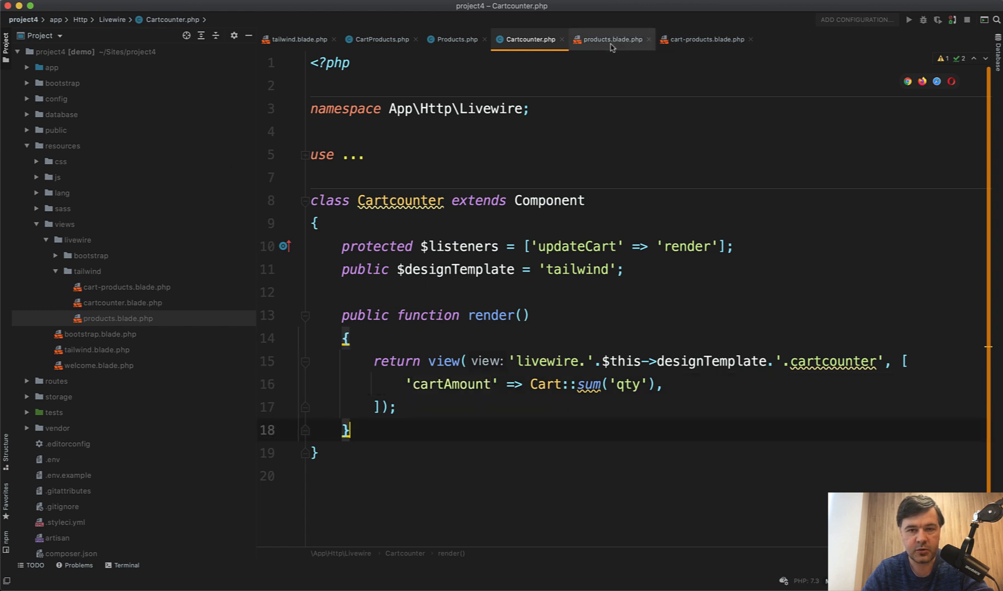
pyautogui.click(610, 39)
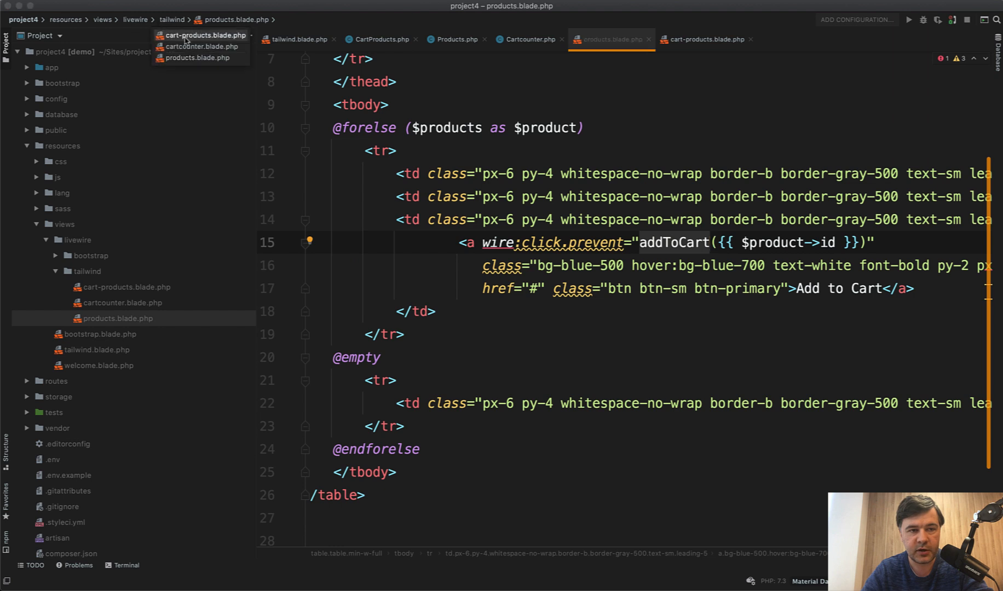
pyautogui.click(201, 46)
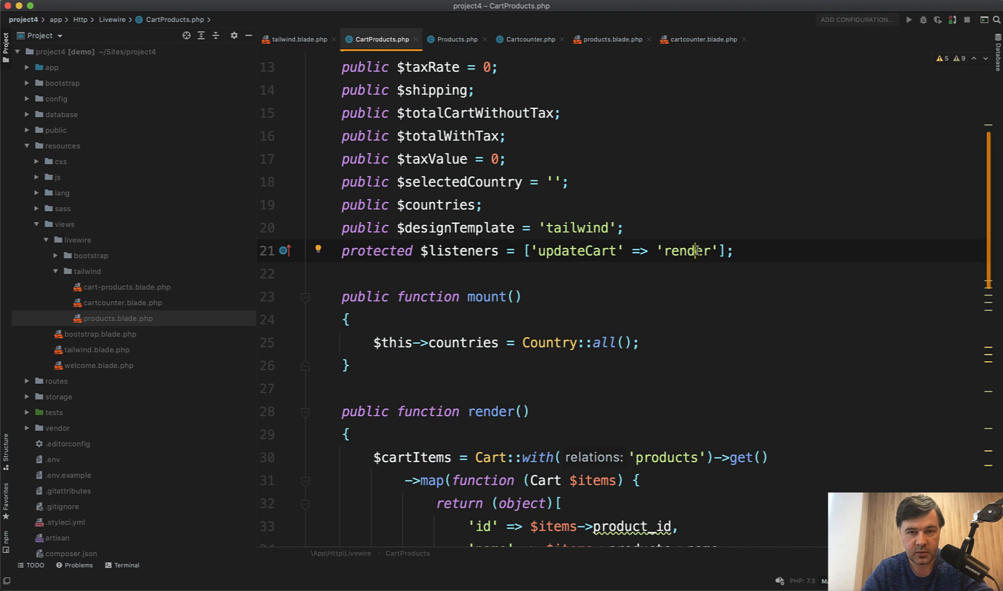
# - Scroll through CartProducts render() and open the cart-products Blade view
pyautogui.scroll(-3)
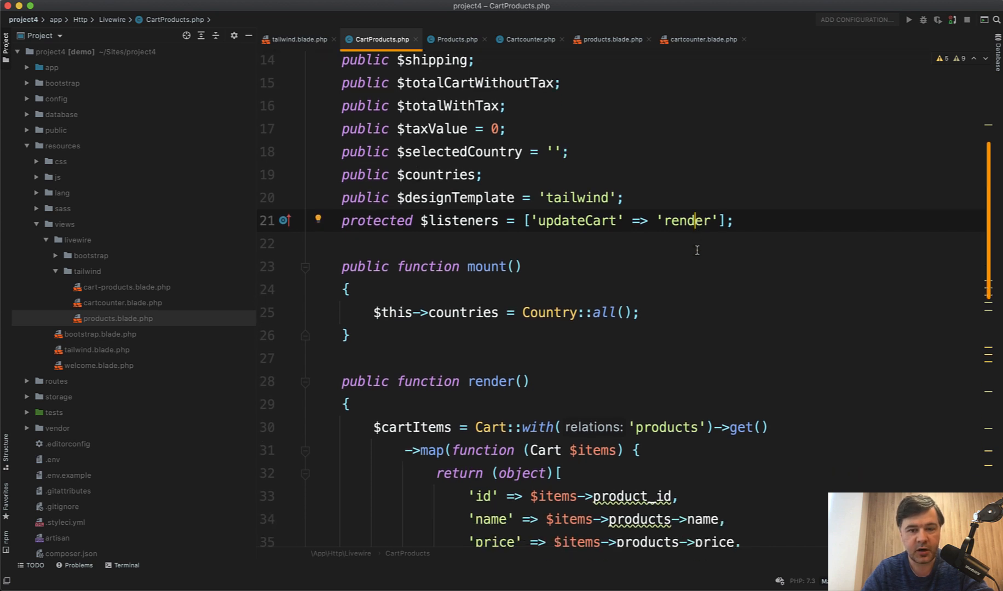
pyautogui.scroll(-3)
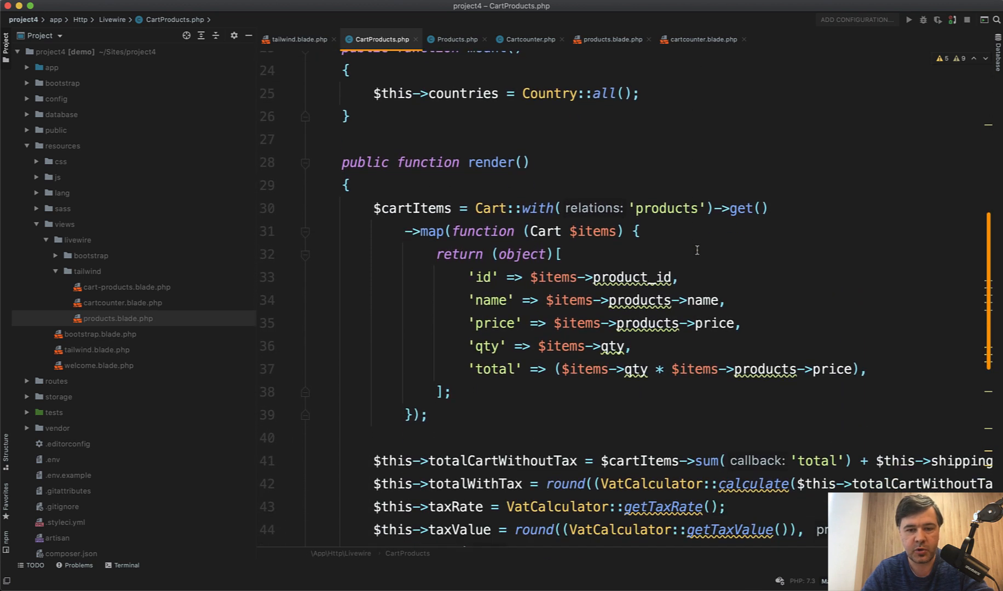
pyautogui.click(412, 208)
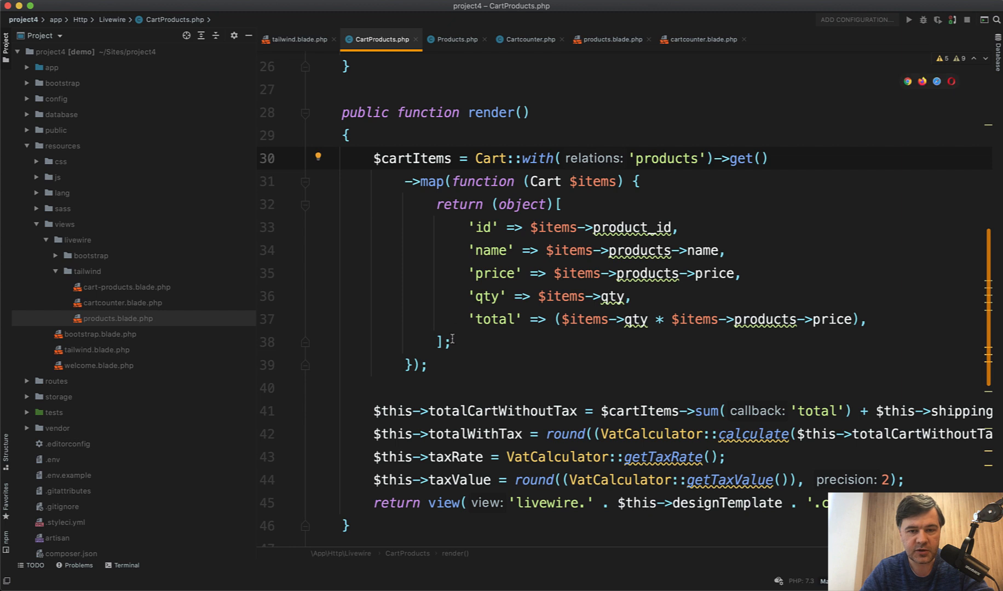
pyautogui.scroll(-3)
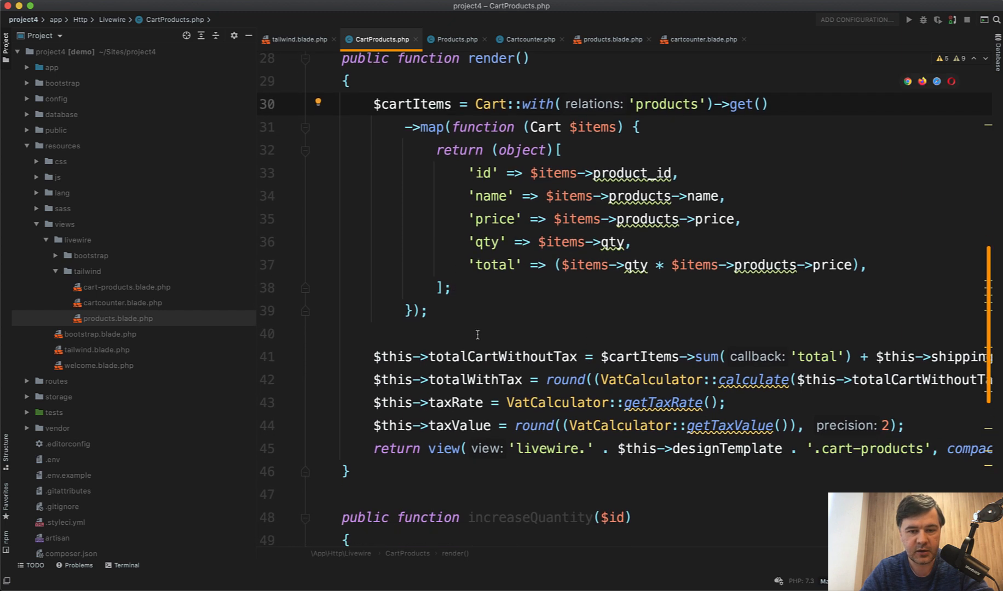
pyautogui.scroll(-3)
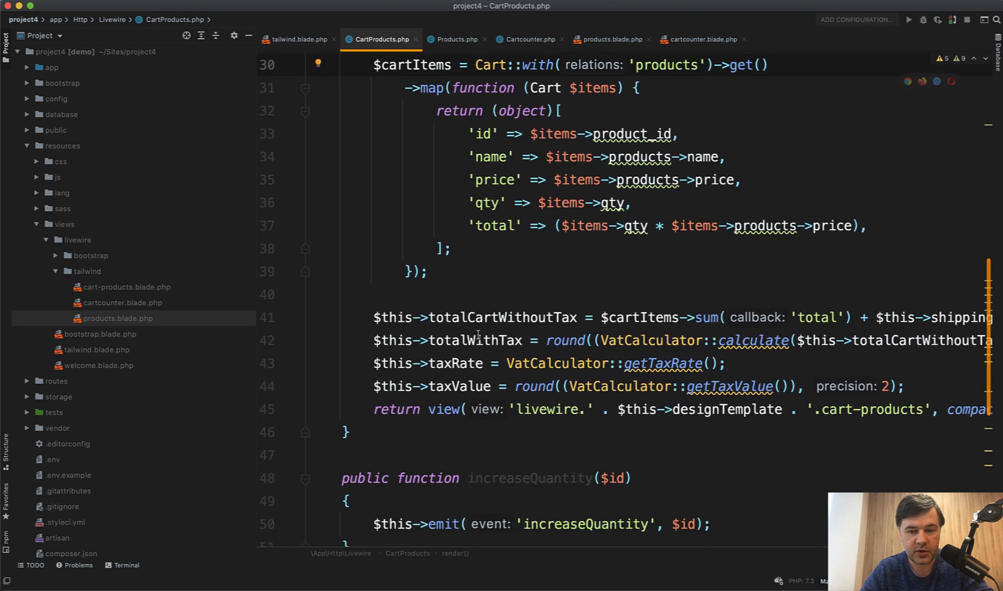
pyautogui.hscroll(3)
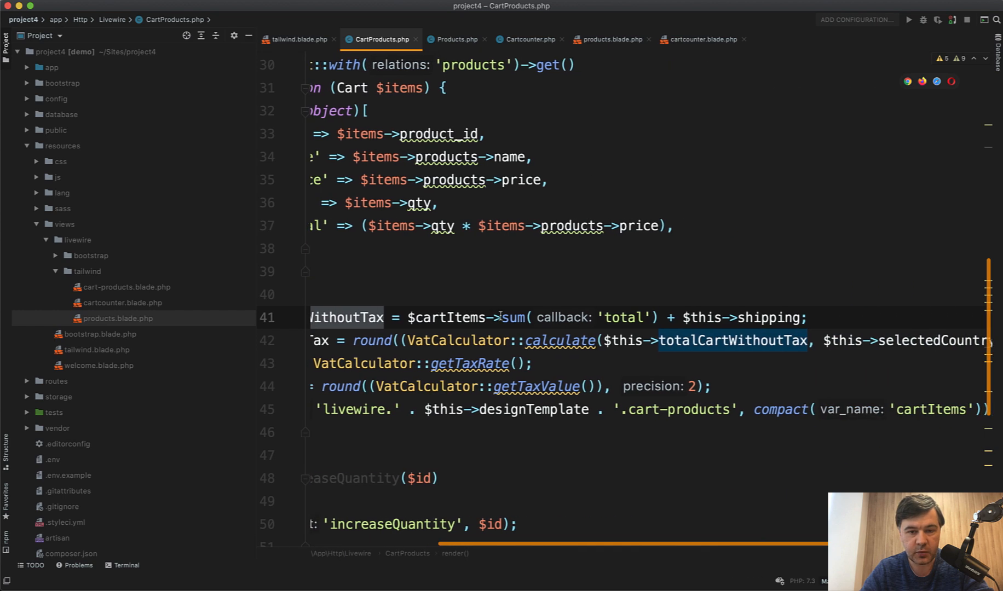
pyautogui.hscroll(-3)
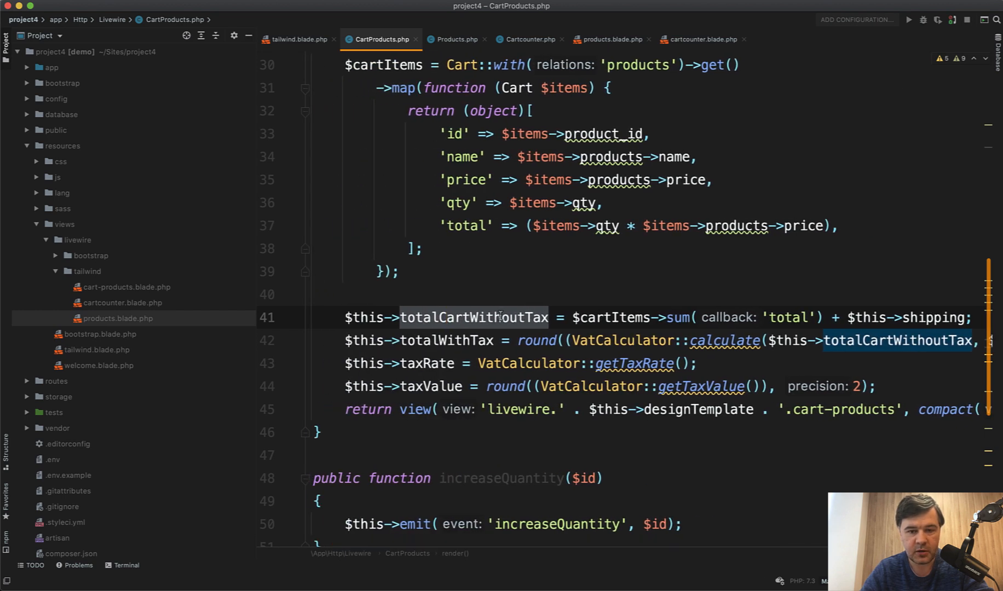
pyautogui.scroll(3)
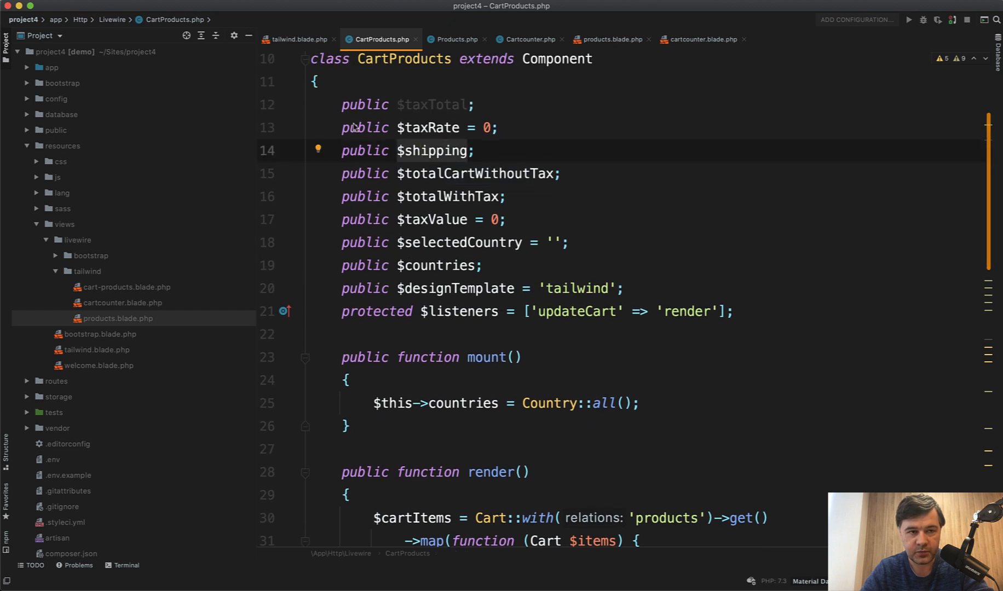
pyautogui.click(702, 39)
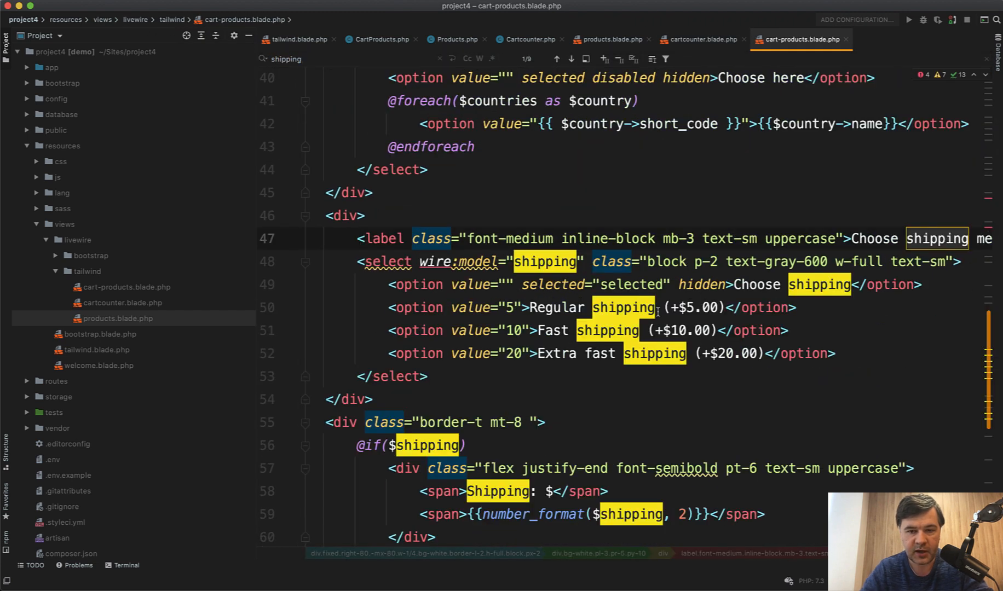
# - Return from cart-products.blade.php to CartProducts.php via the Switcher
pyautogui.click(555, 58)
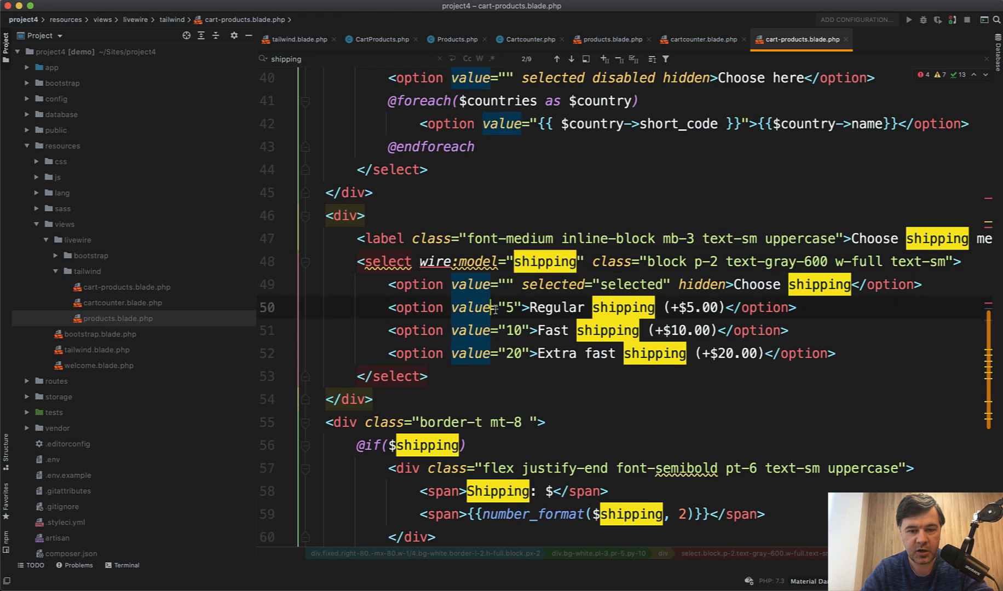
pyautogui.click(505, 353)
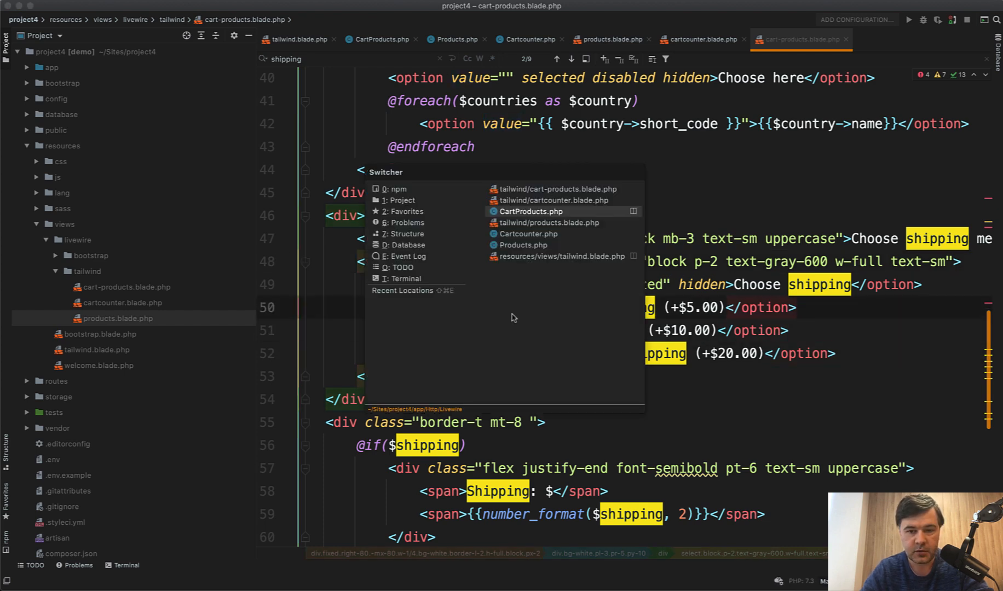
pyautogui.click(530, 211)
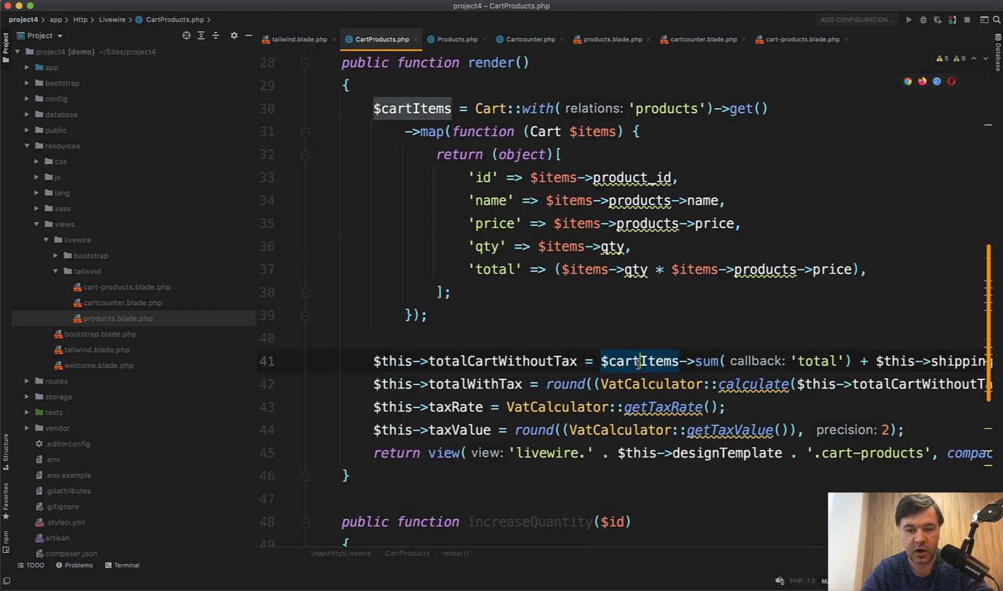
# - Search Everywhere for 'cd' and open composer.json
pyautogui.scroll(-3)
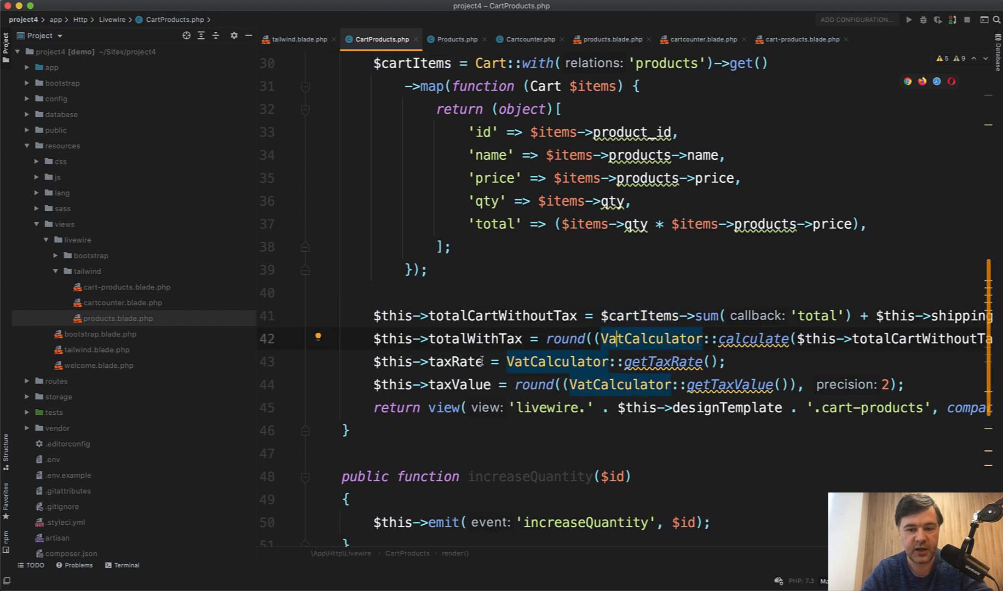
pyautogui.write('cd')
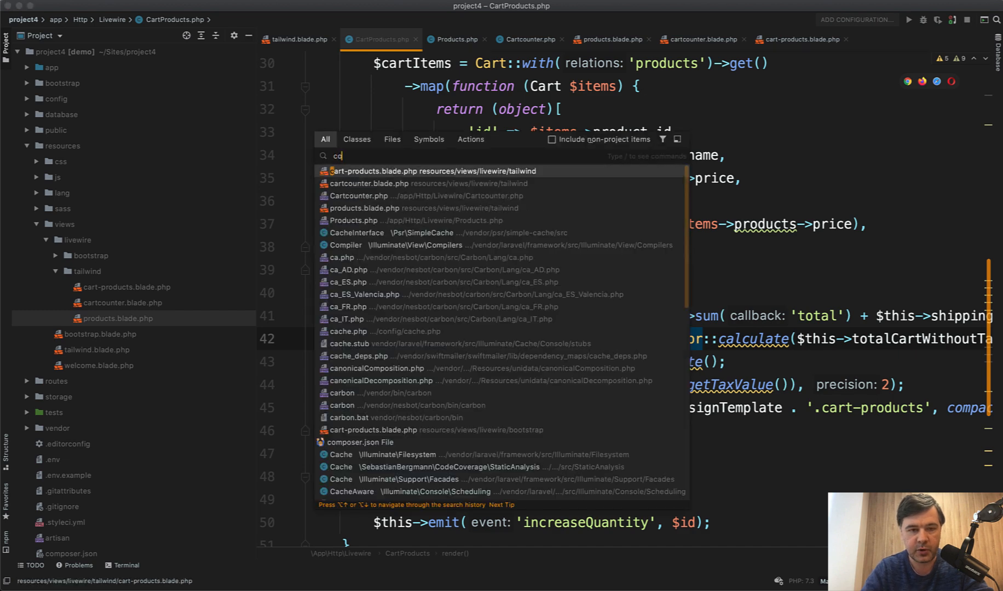
pyautogui.click(362, 442)
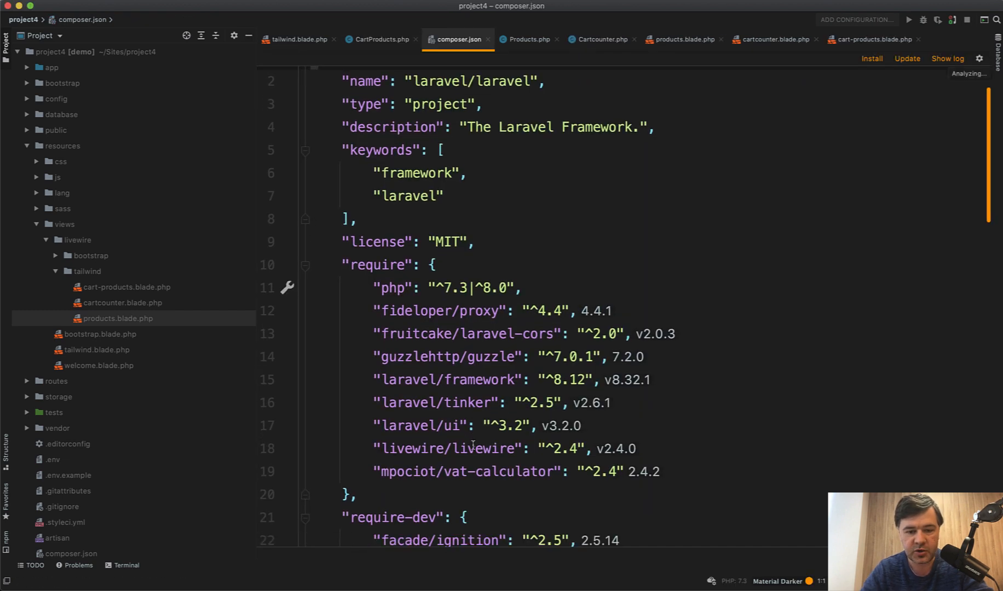
# - Select the mpociot vendor name in composer.json, then return to CartProducts.php
pyautogui.scroll(-3)
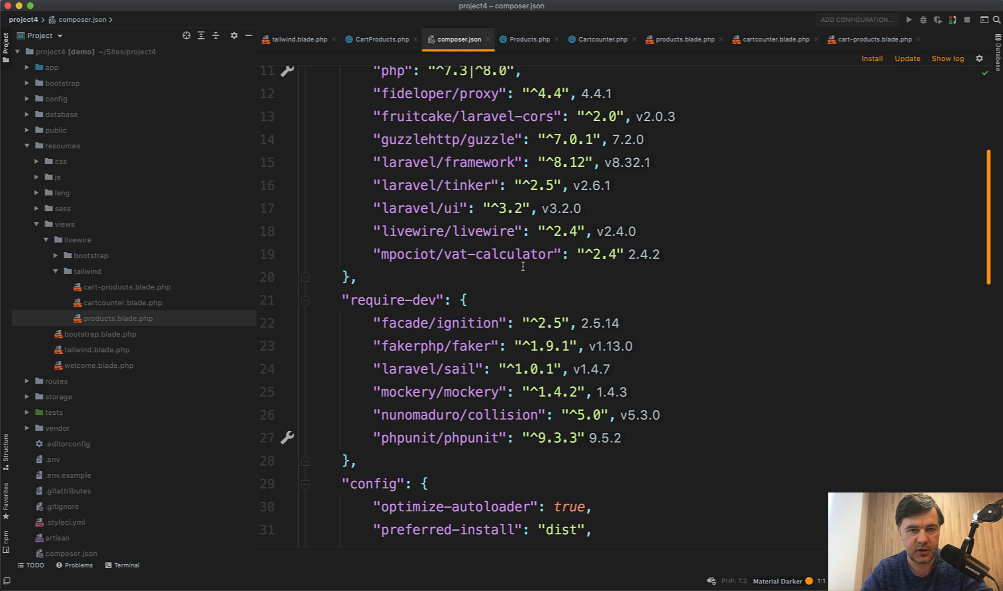
pyautogui.doubleClick(406, 254)
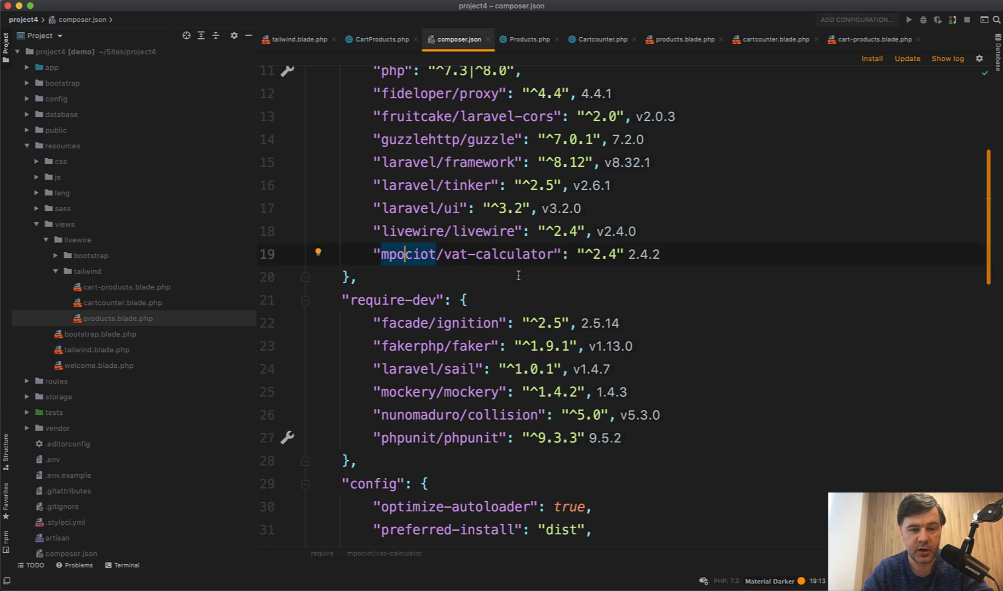
pyautogui.moveTo(421, 295)
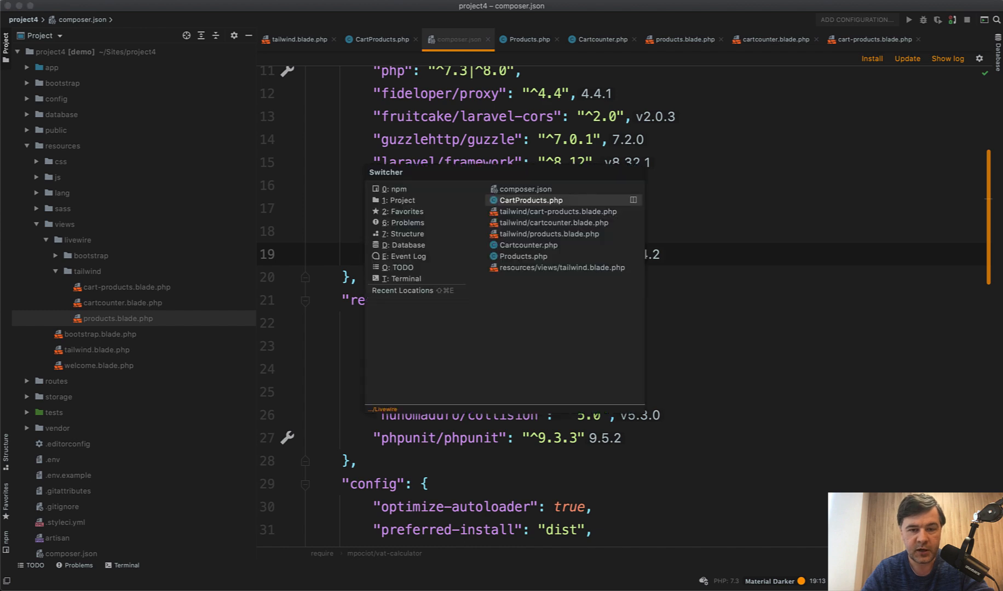
pyautogui.click(529, 200)
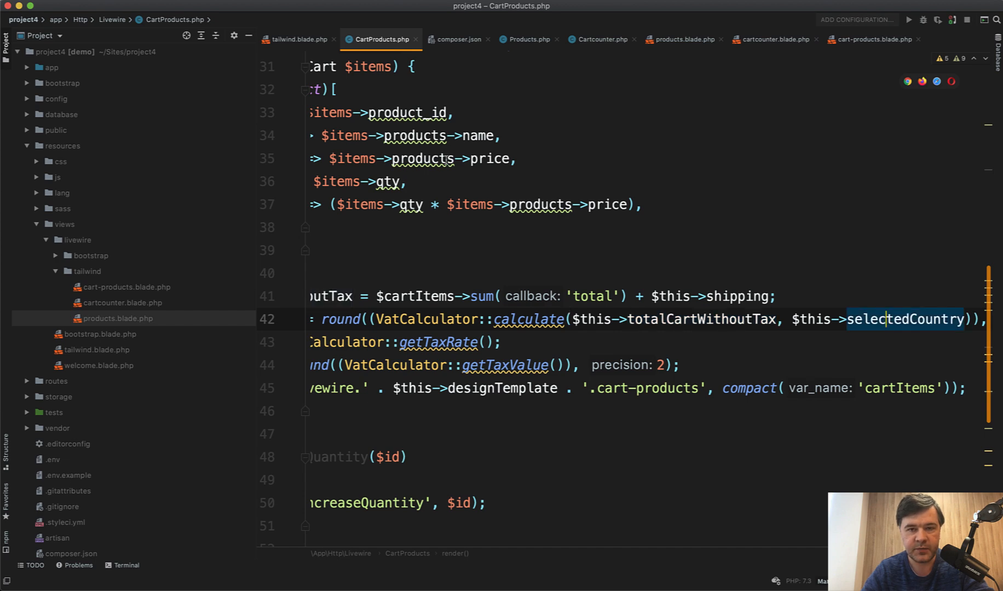
pyautogui.click(872, 39)
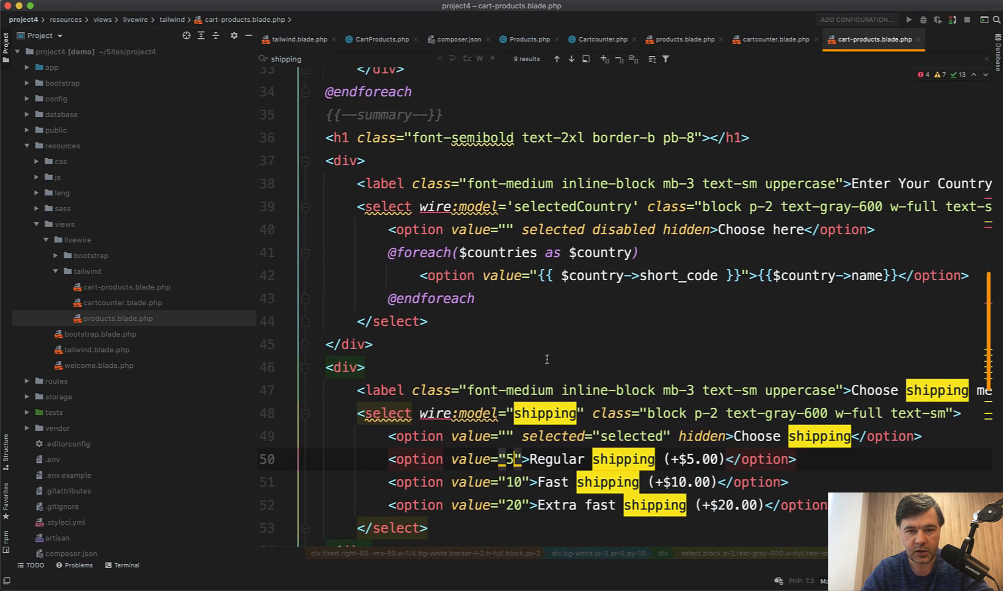
pyautogui.scroll(3)
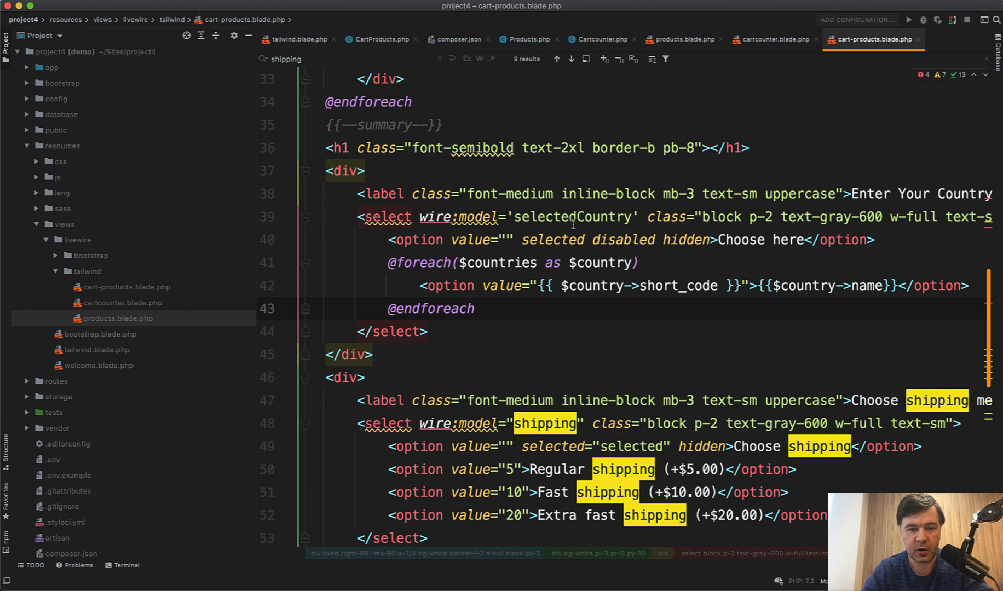
pyautogui.click(380, 39)
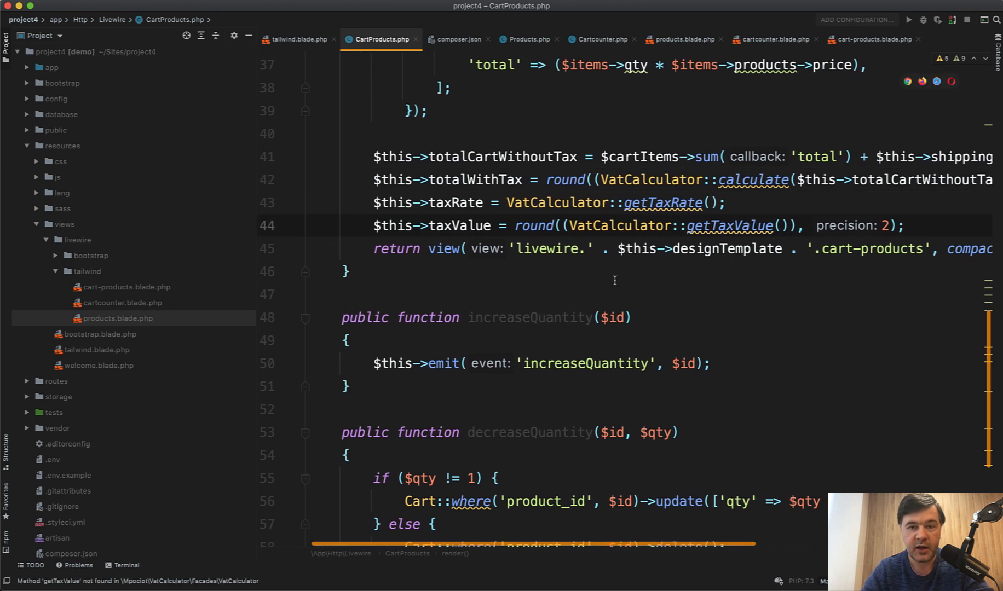
pyautogui.press('cmd+tab')
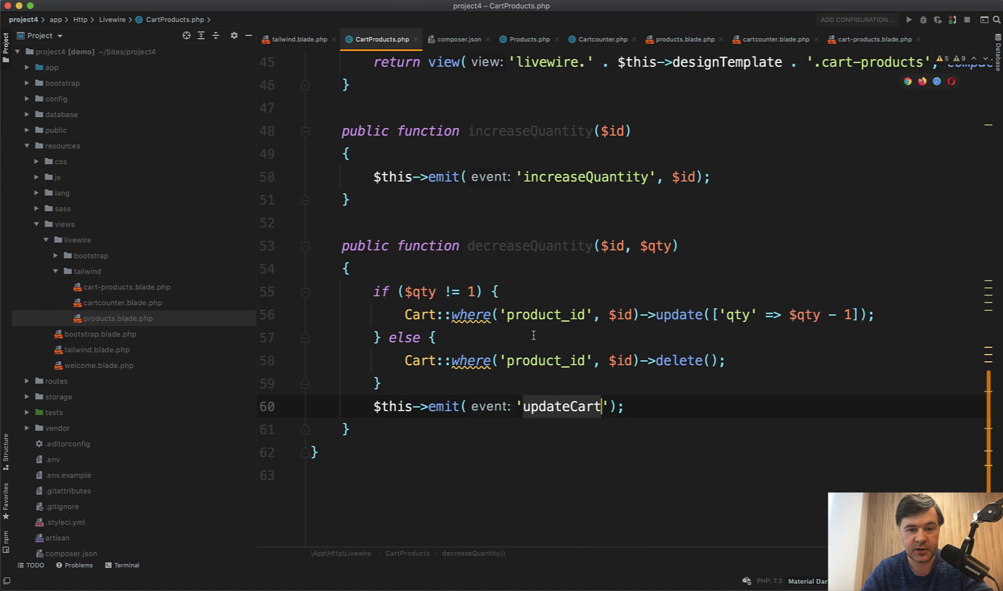
pyautogui.scroll(3)
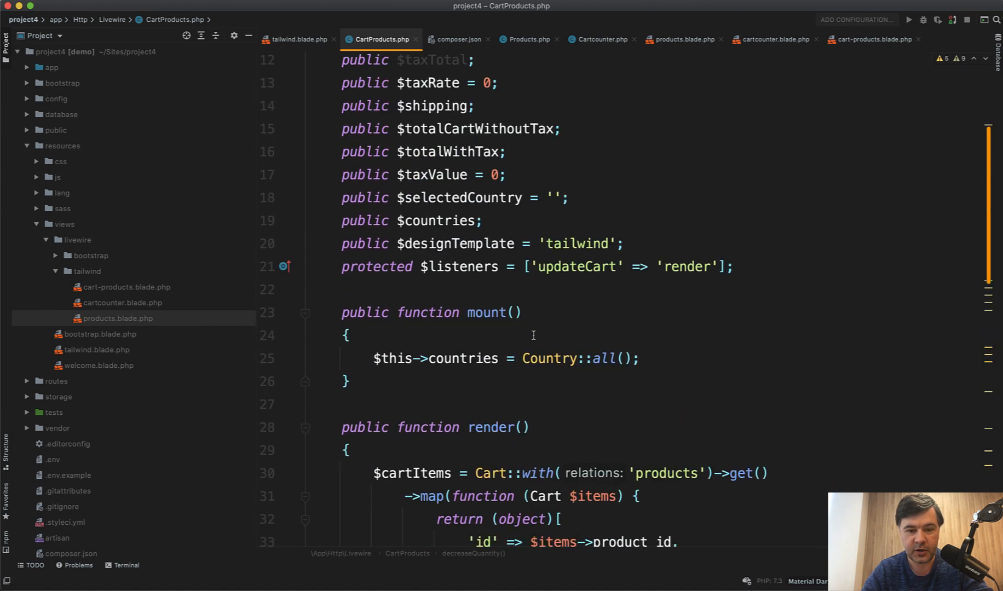
pyautogui.click(573, 266)
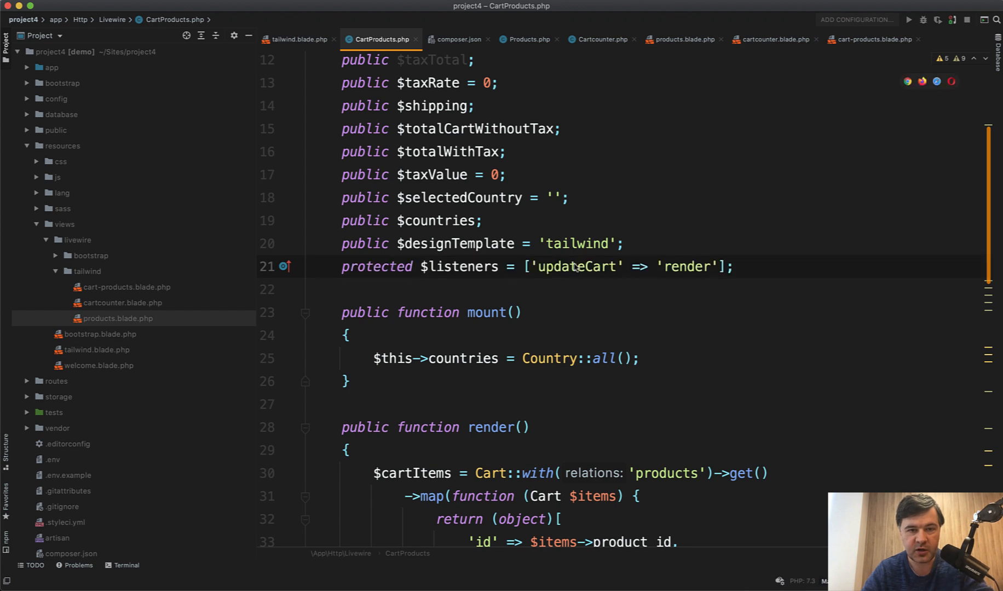
pyautogui.click(600, 39)
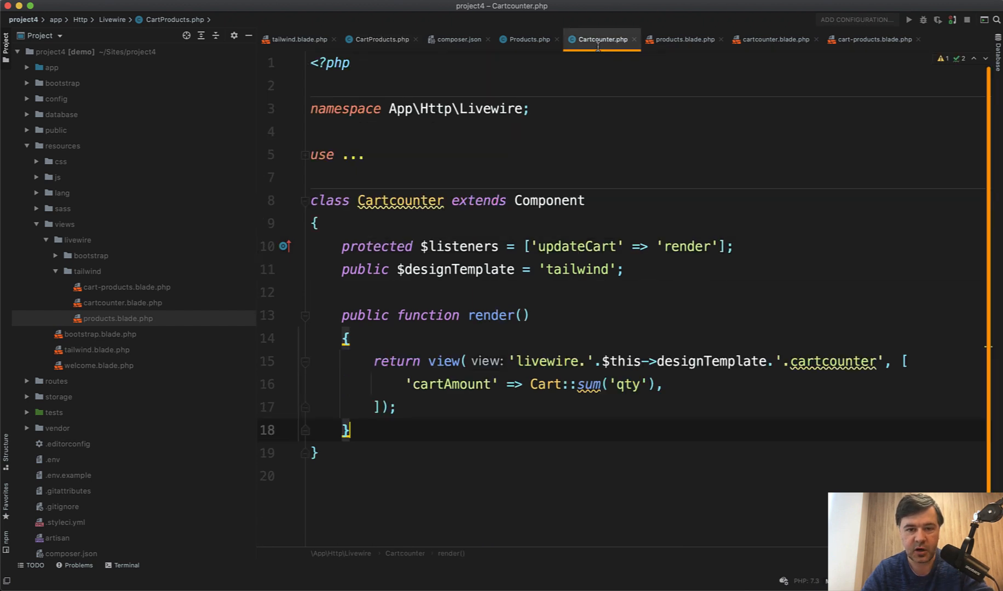
pyautogui.click(379, 38)
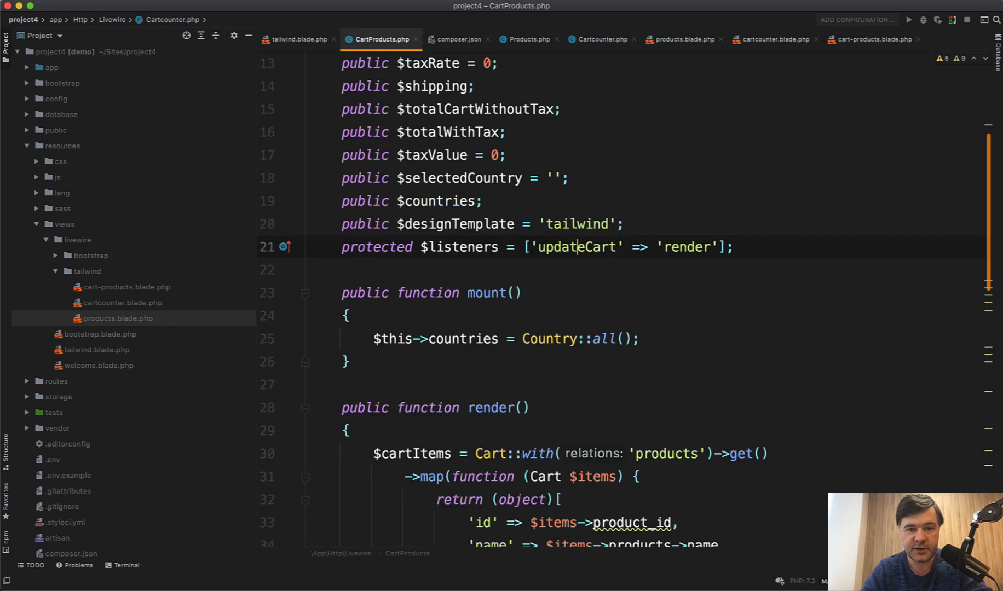
pyautogui.scroll(-3)
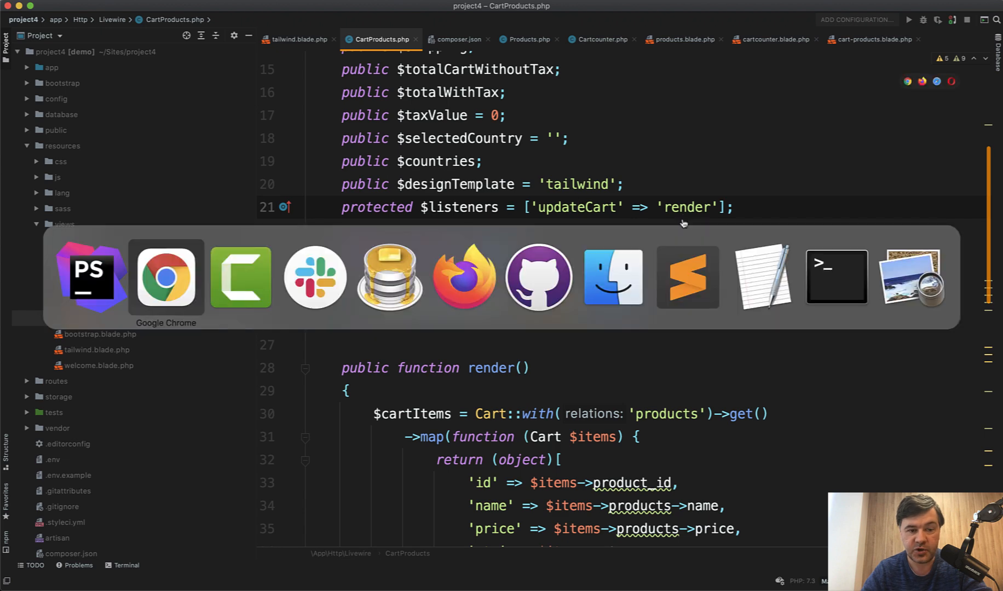
# - Switch to Chrome showing the livewirekit.com page of 24 Laravel Livewire components
pyautogui.click(165, 277)
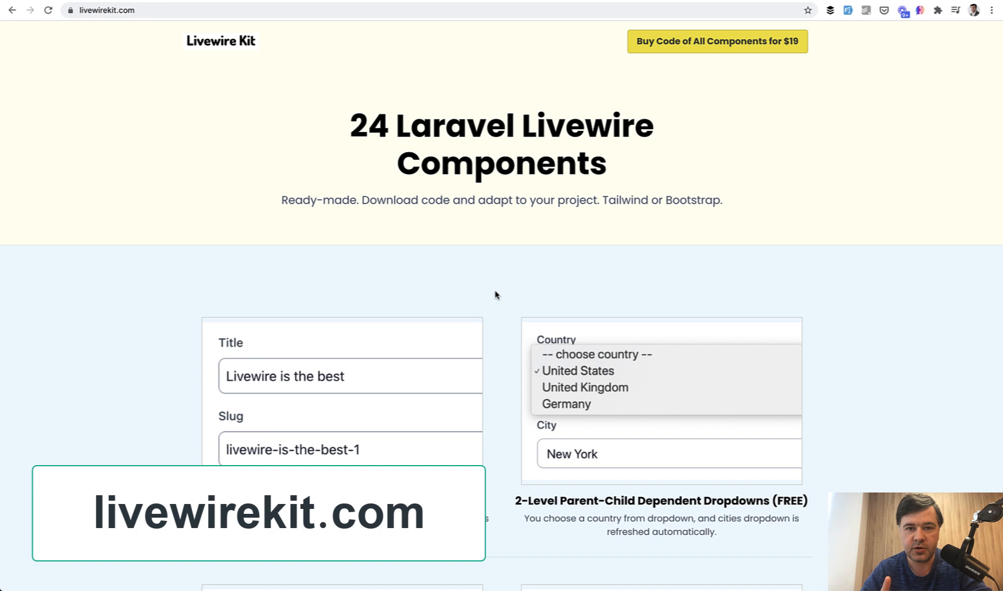
pyautogui.moveTo(802, 114)
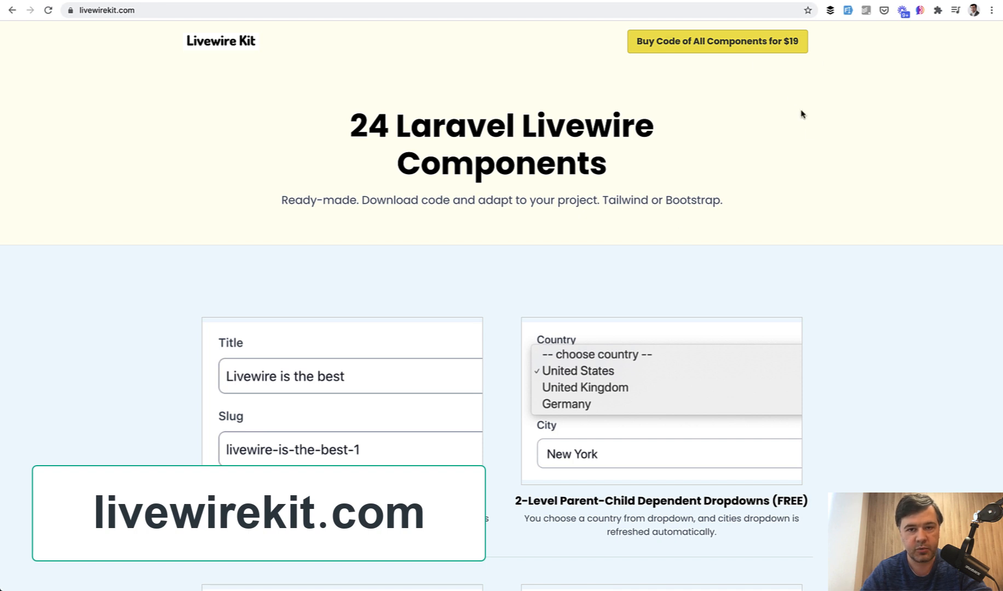
pyautogui.moveTo(830, 185)
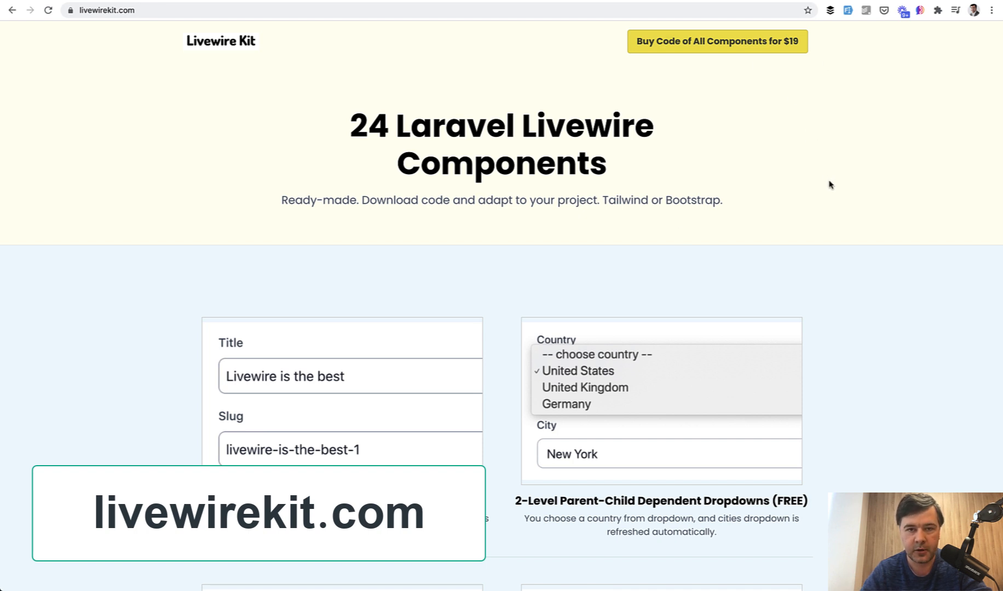
pyautogui.moveTo(580, 231)
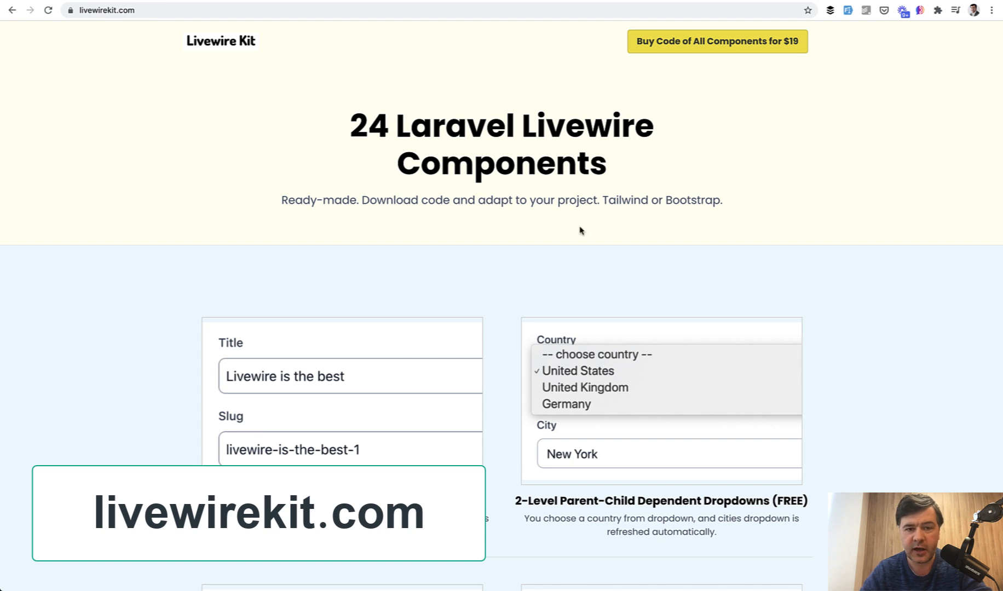
pyautogui.moveTo(354, 122)
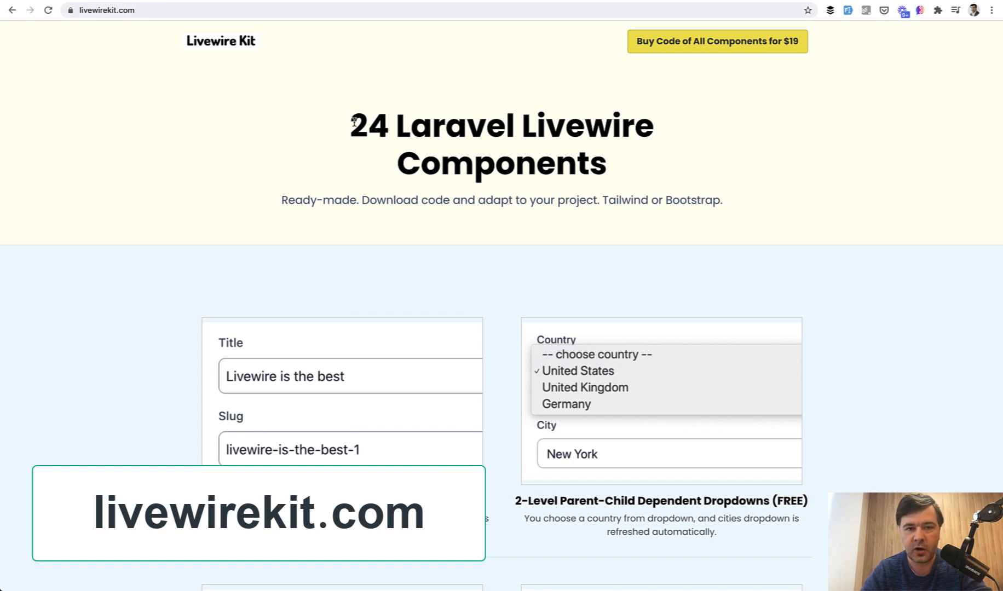
pyautogui.moveTo(460, 145)
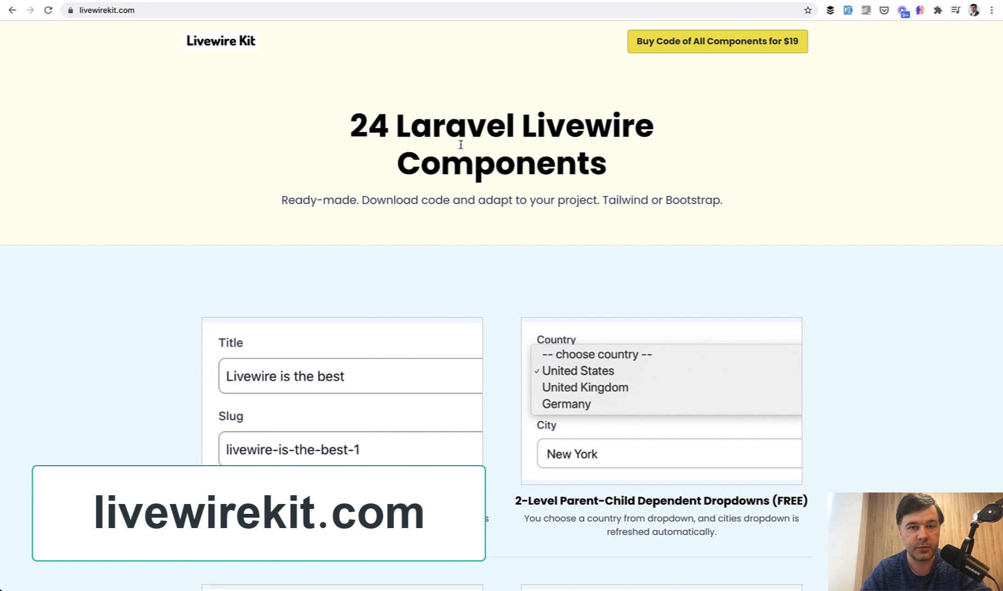
pyautogui.moveTo(796, 140)
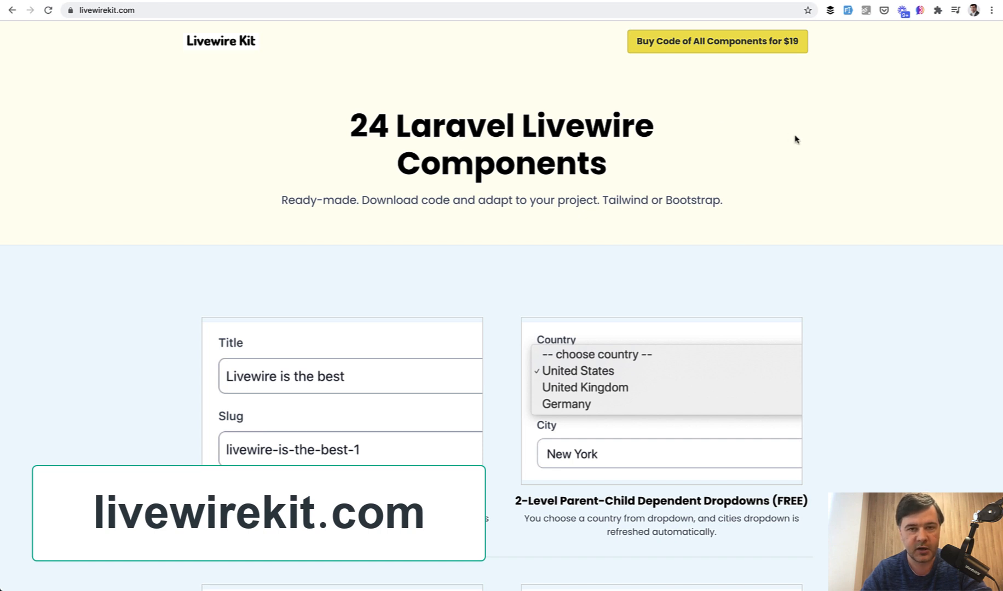
pyautogui.moveTo(889, 224)
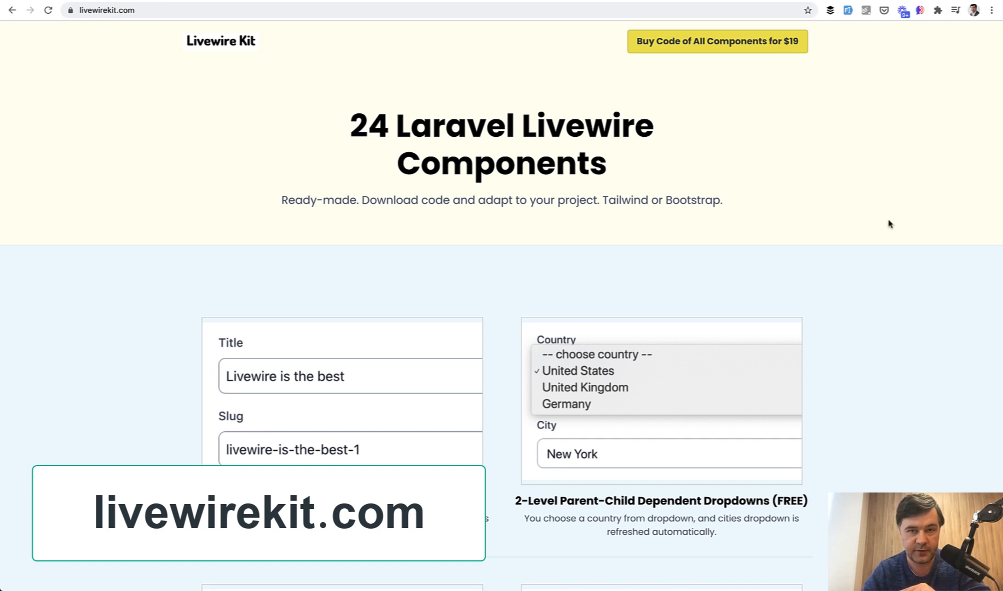